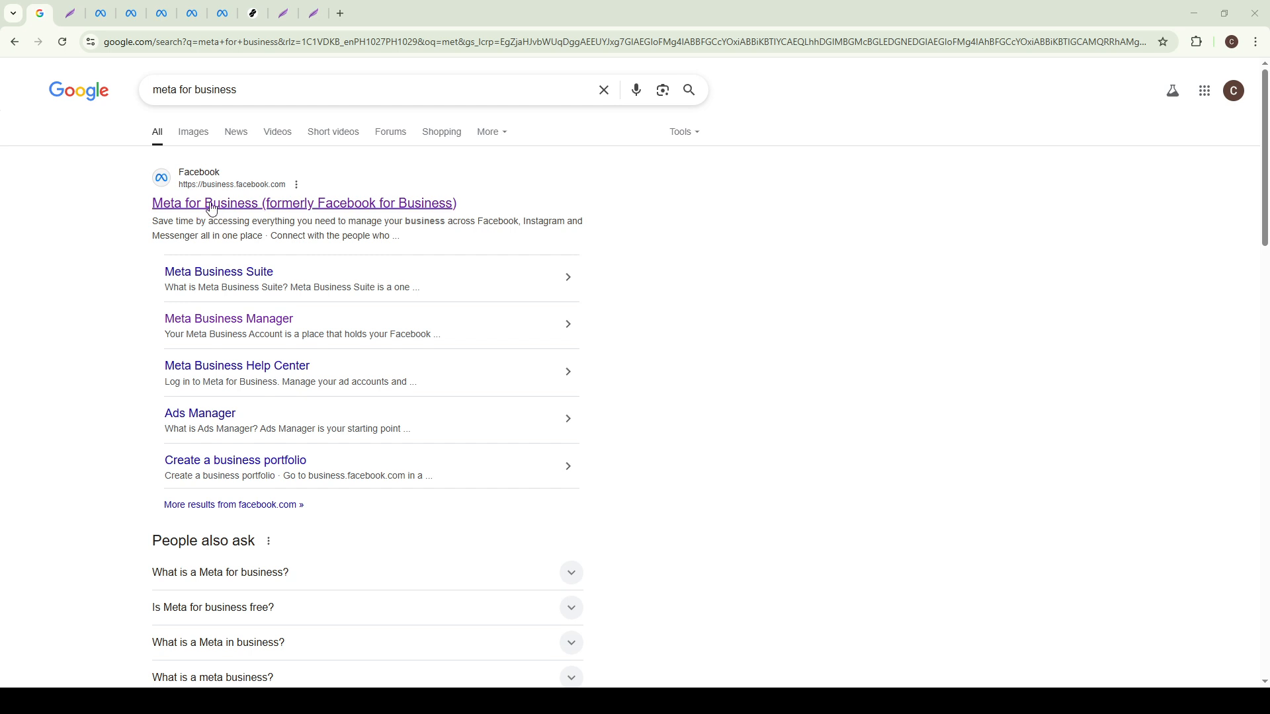
mouse_move(206, 162)
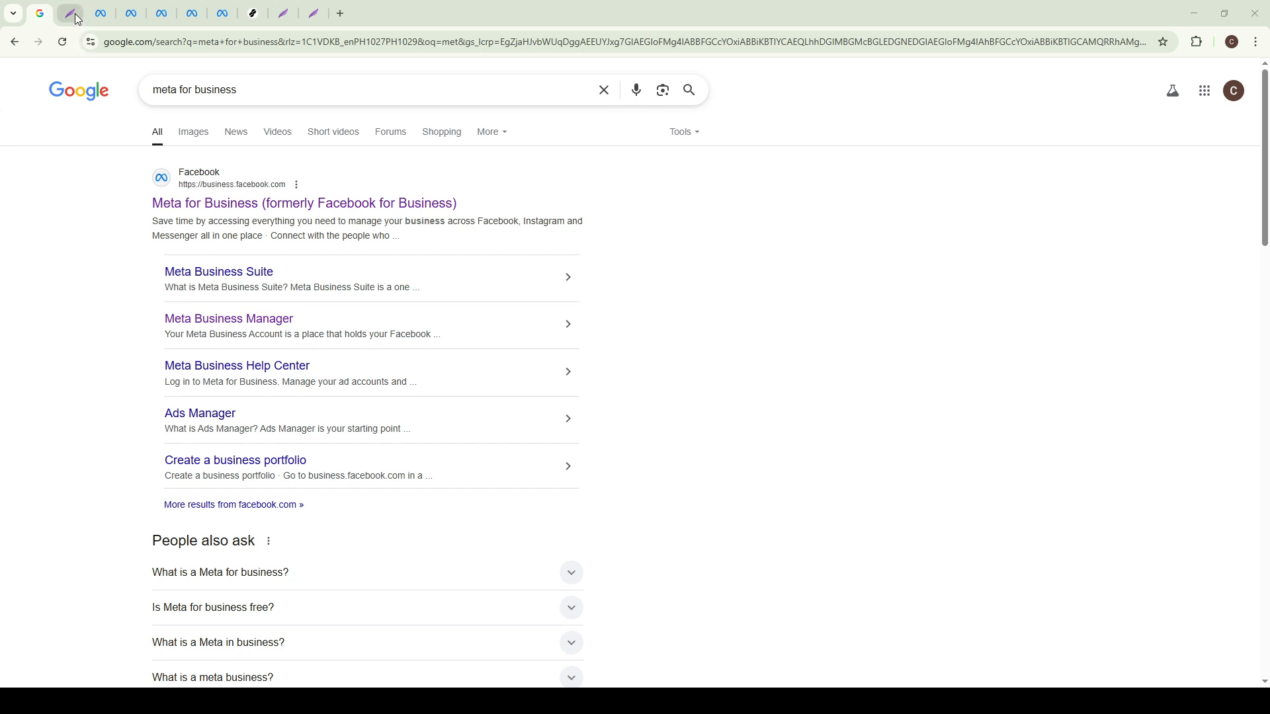
- Bring up the Meta business tools login page in the Meta tab
click(303, 203)
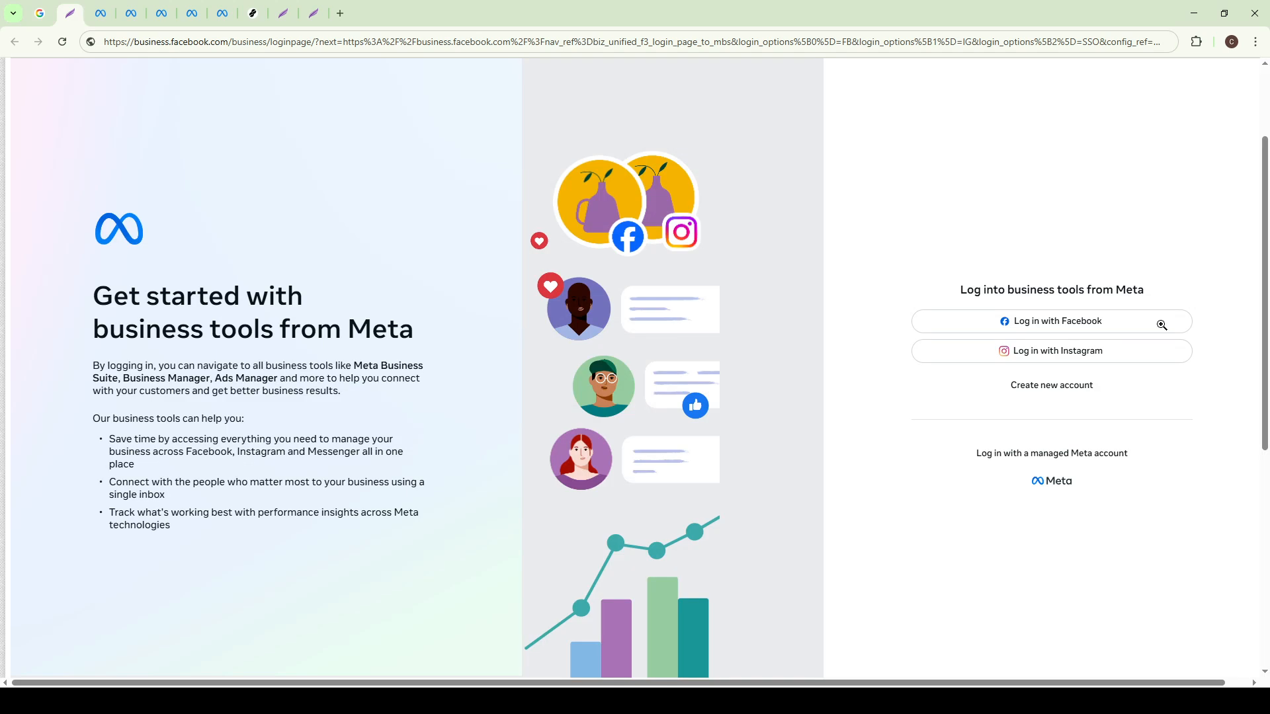
mouse_move(558, 285)
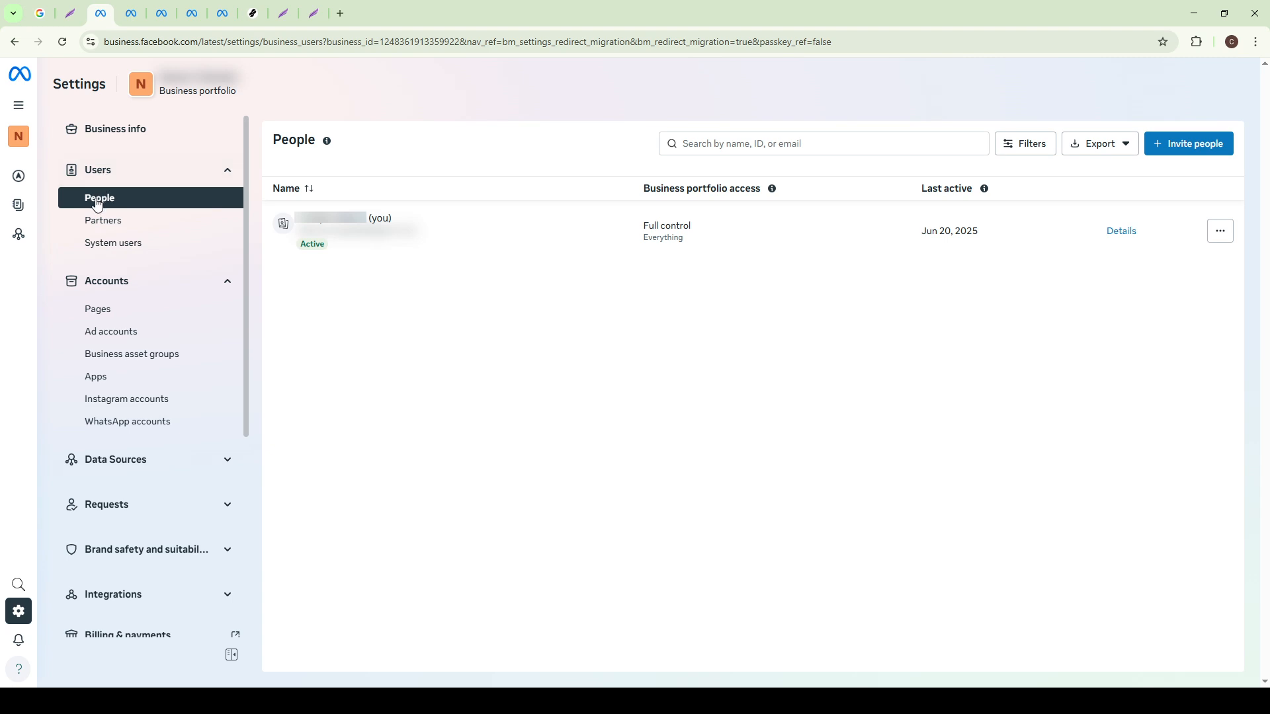
mouse_move(97, 201)
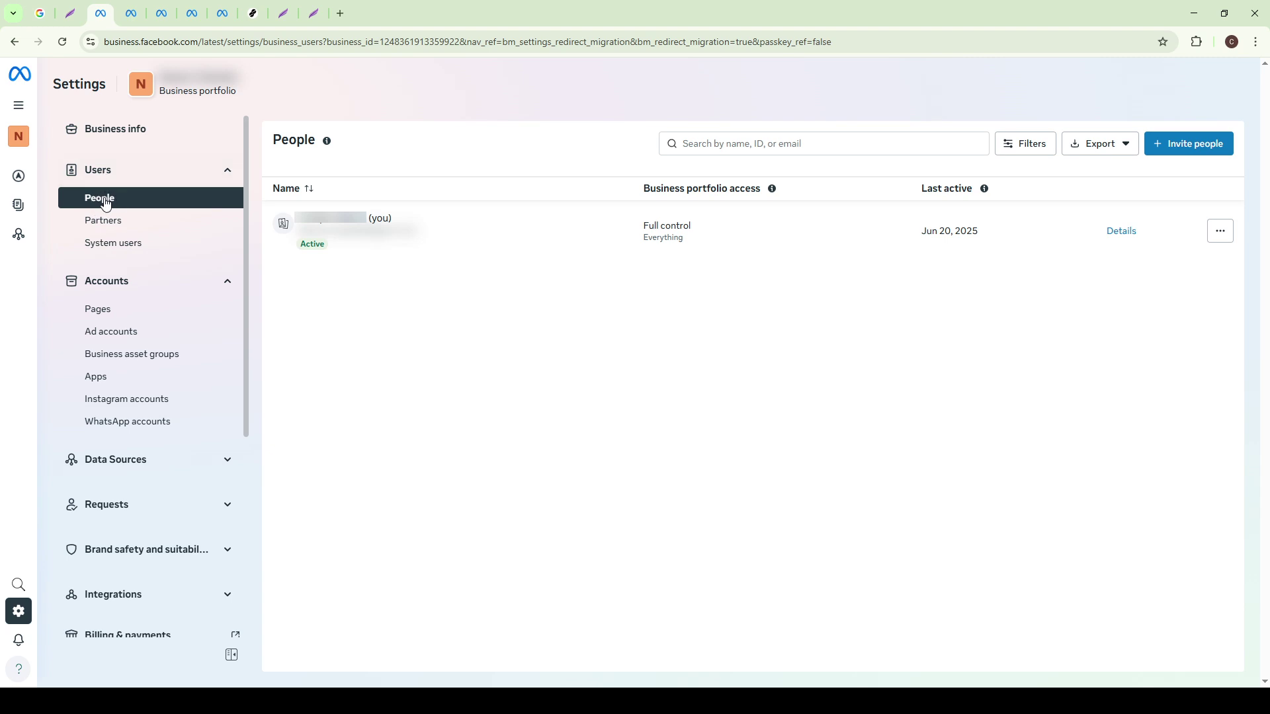
mouse_move(114, 194)
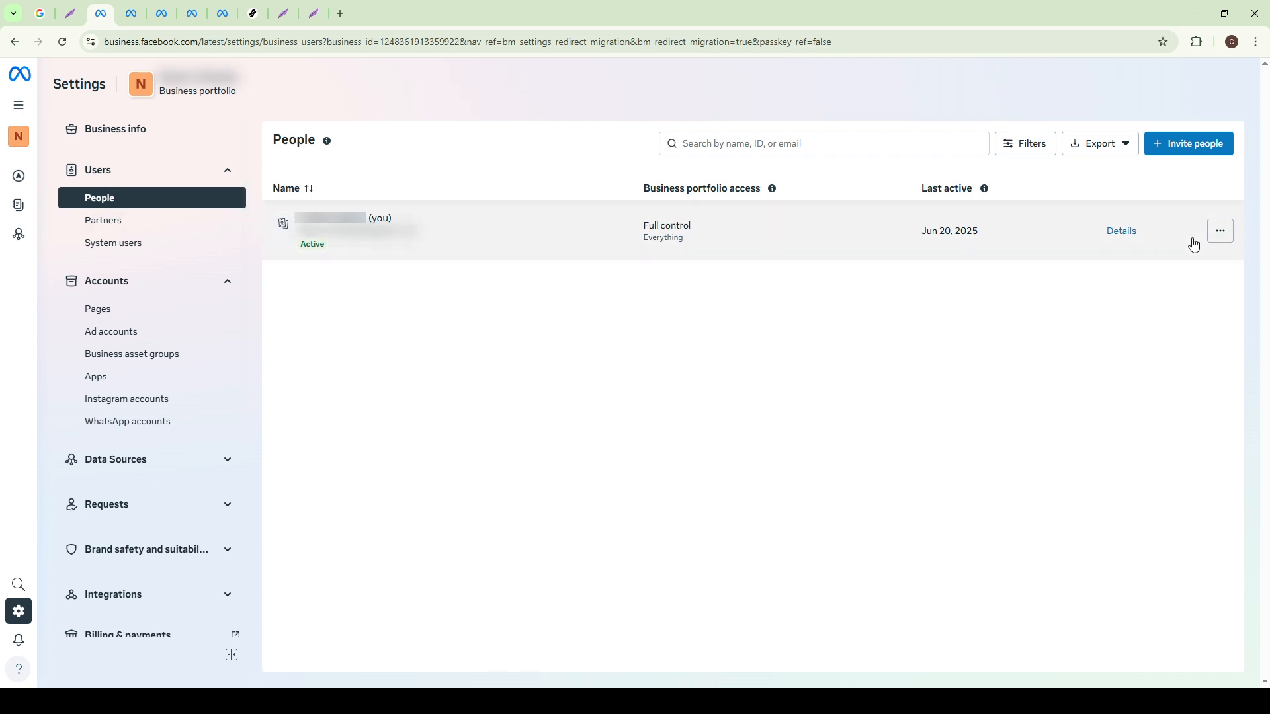
mouse_move(454, 74)
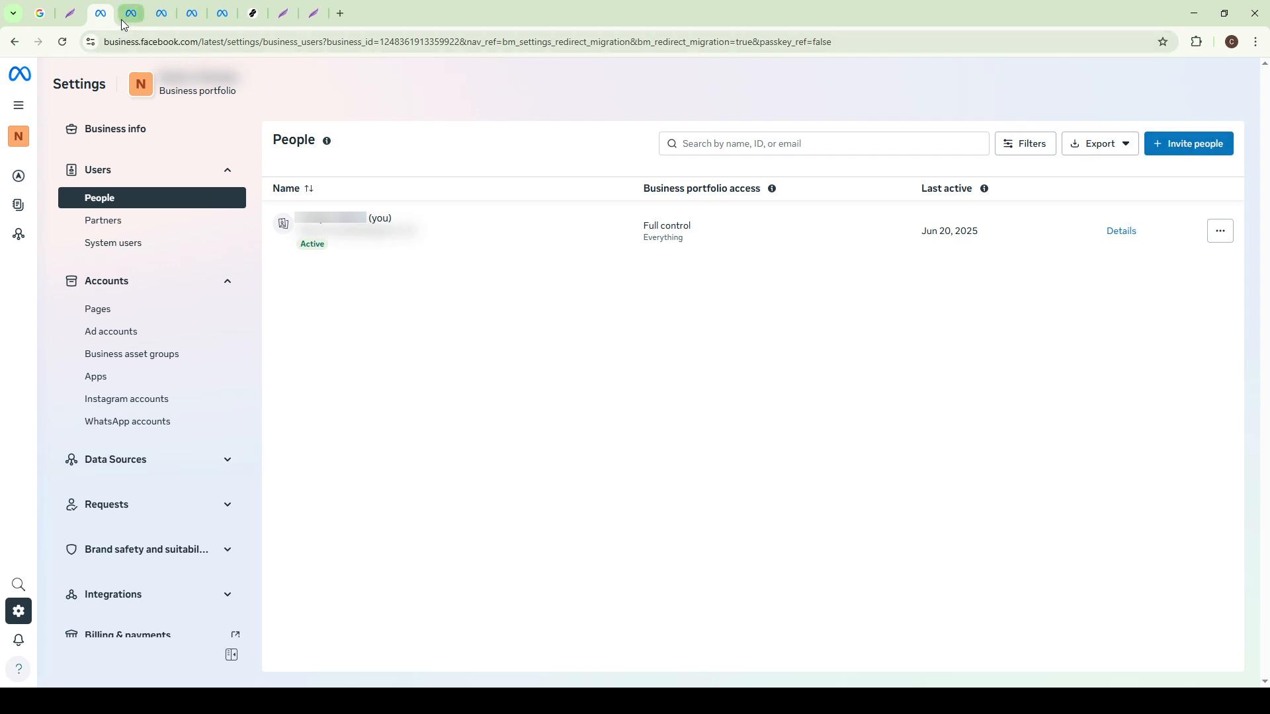
click(1188, 143)
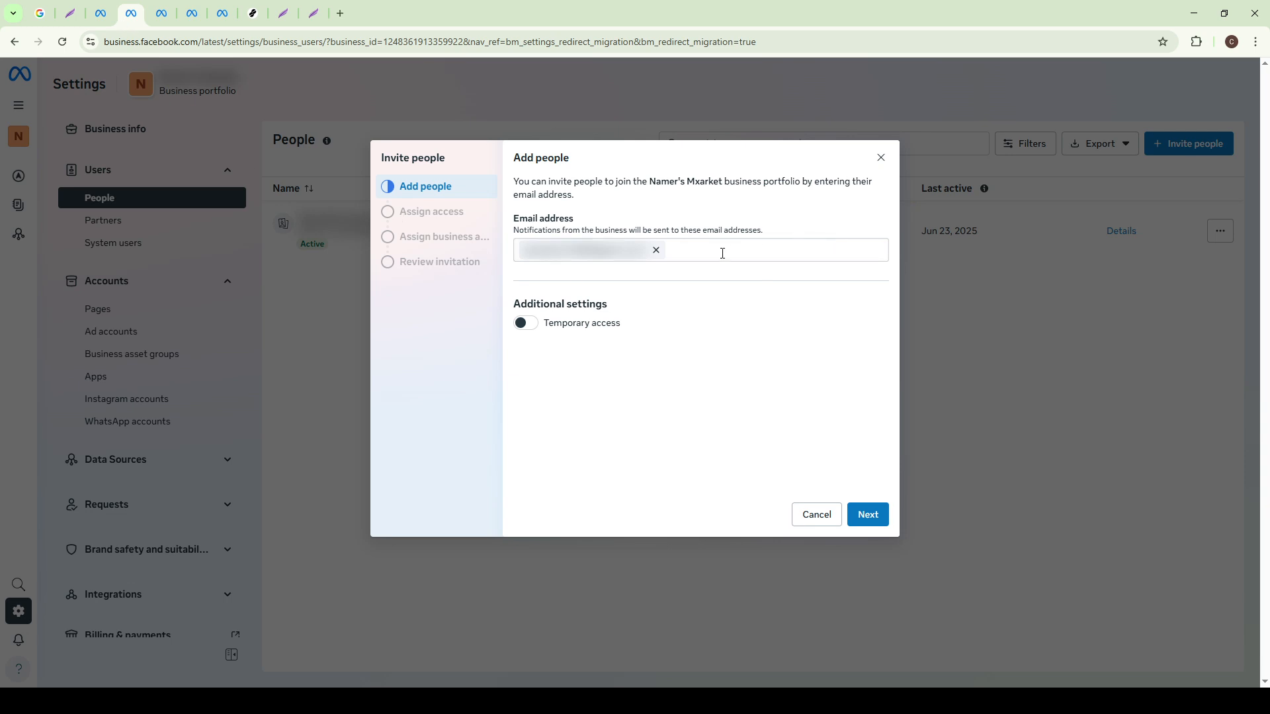
click(722, 253)
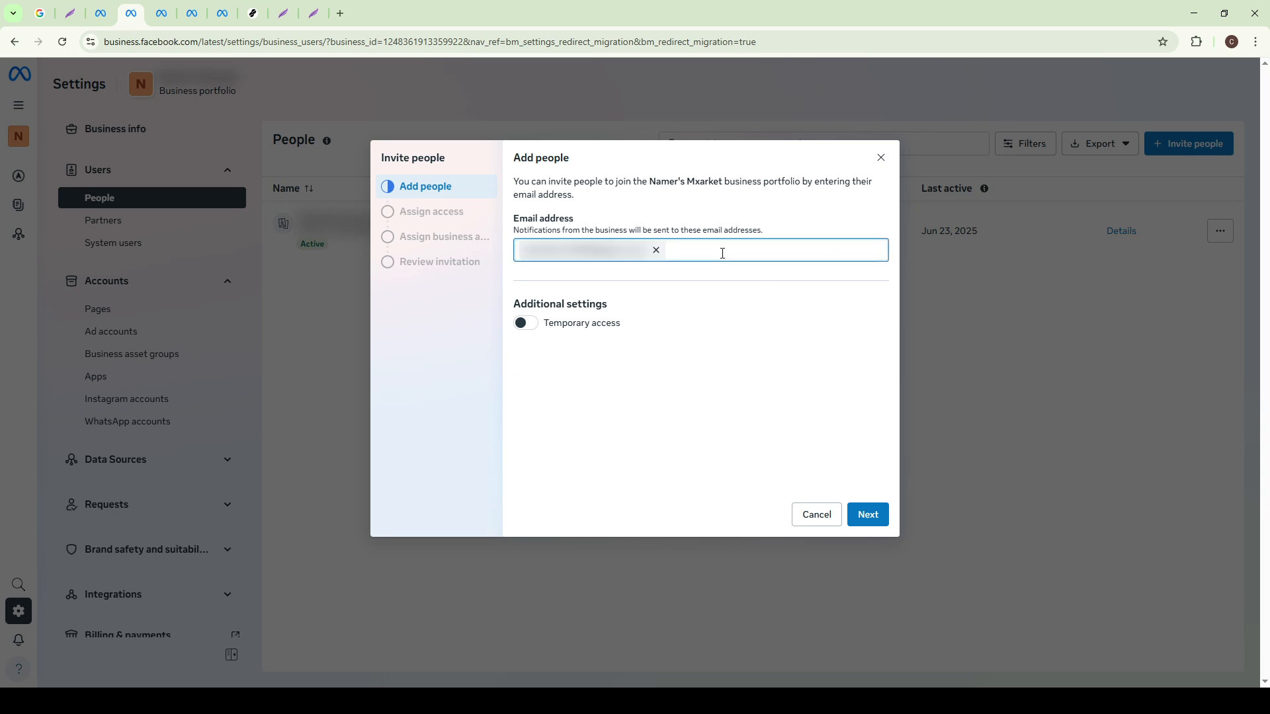
text(x)
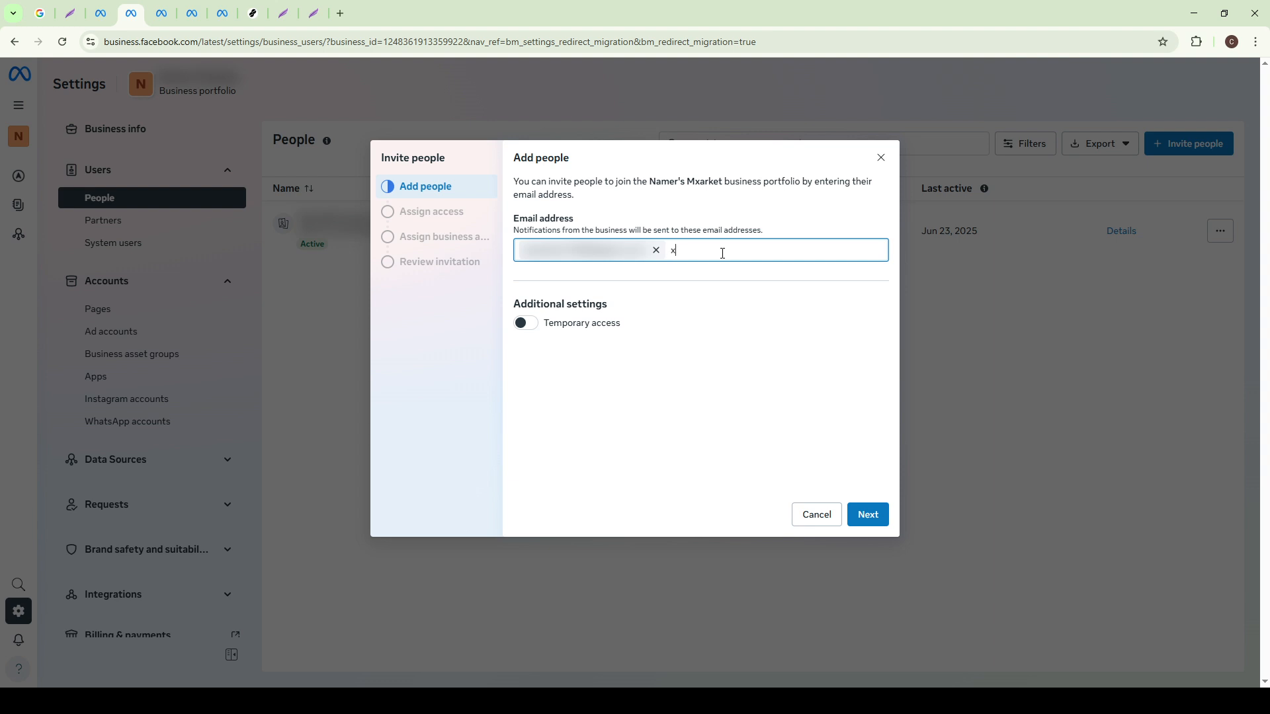
text(xxxxx)
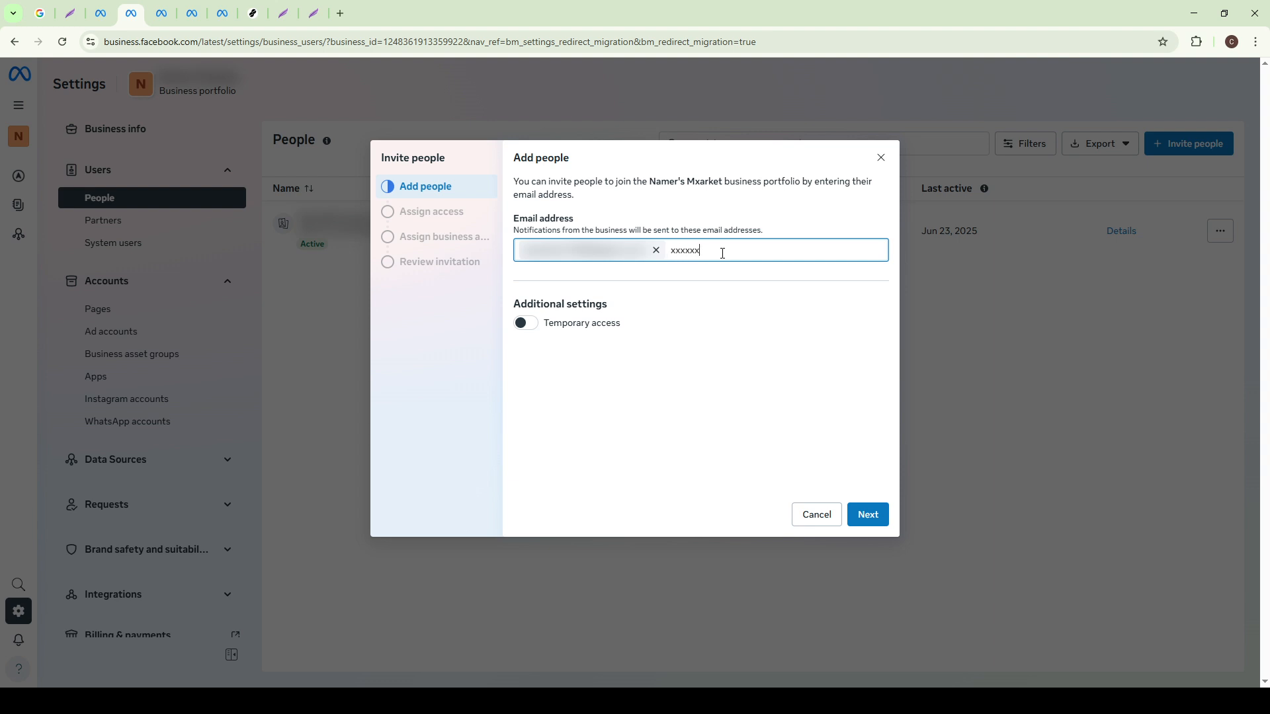
text(@g)
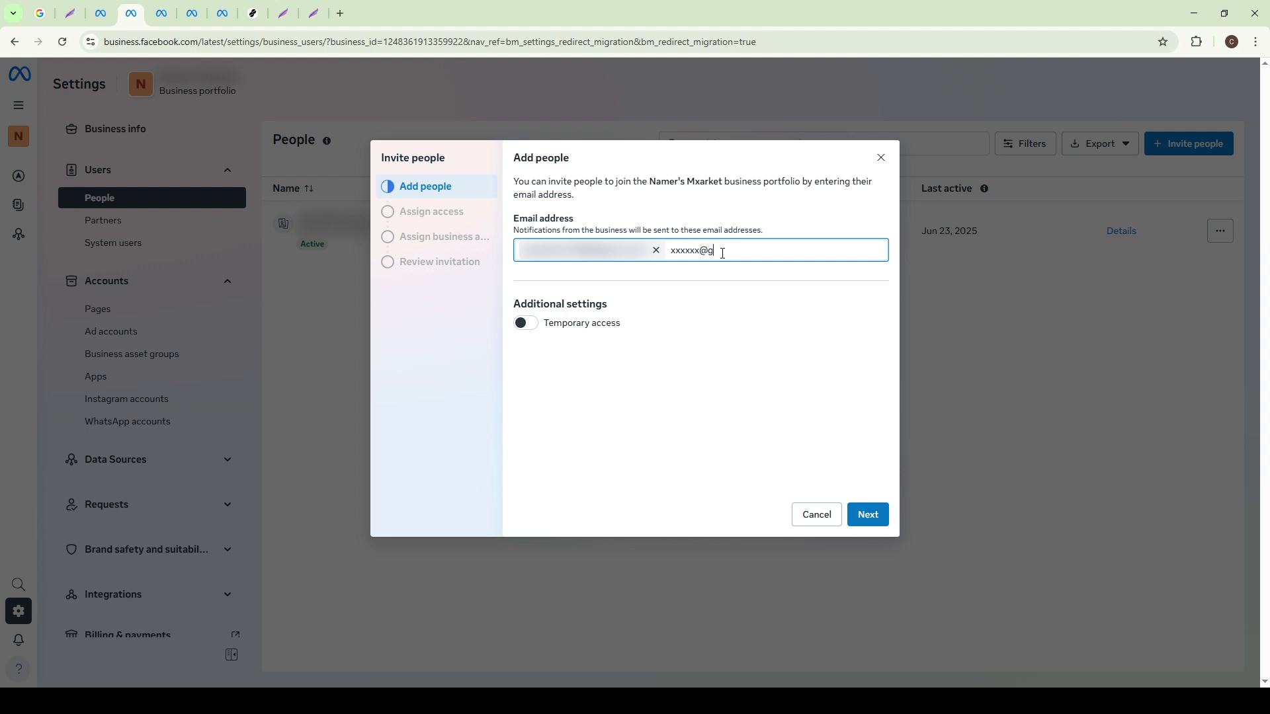
text(mail.co)
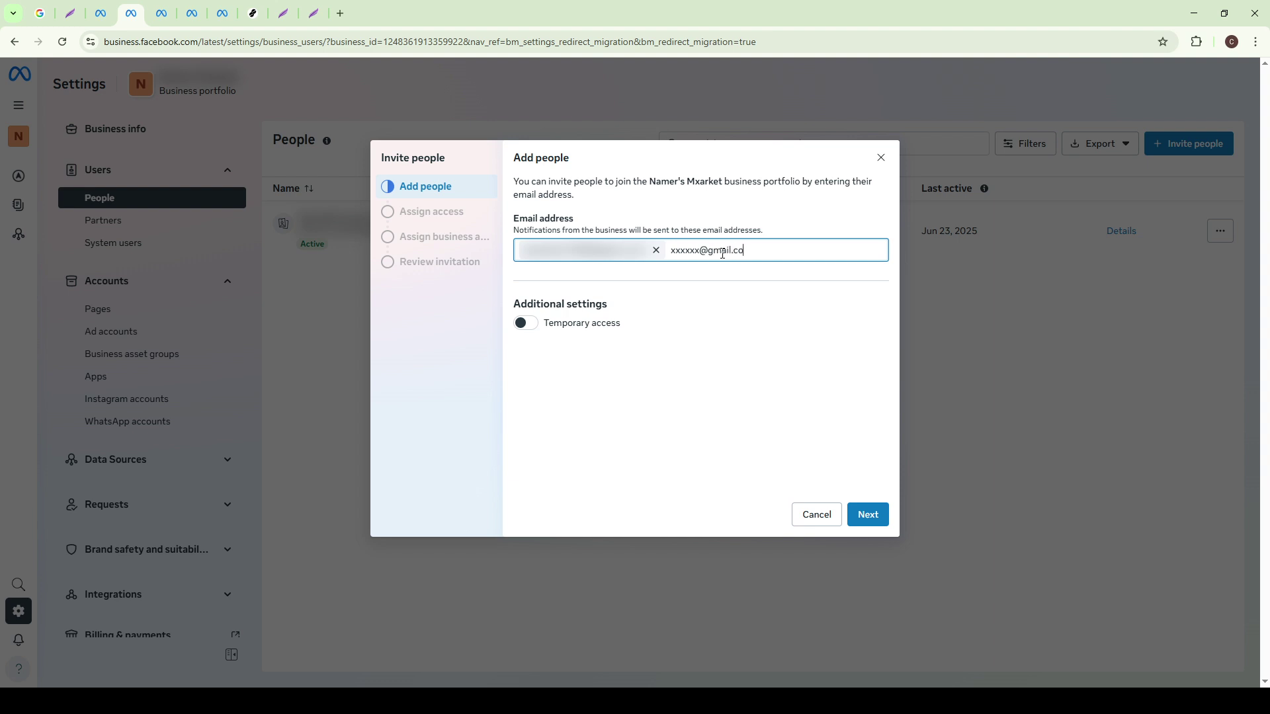
key(Enter)
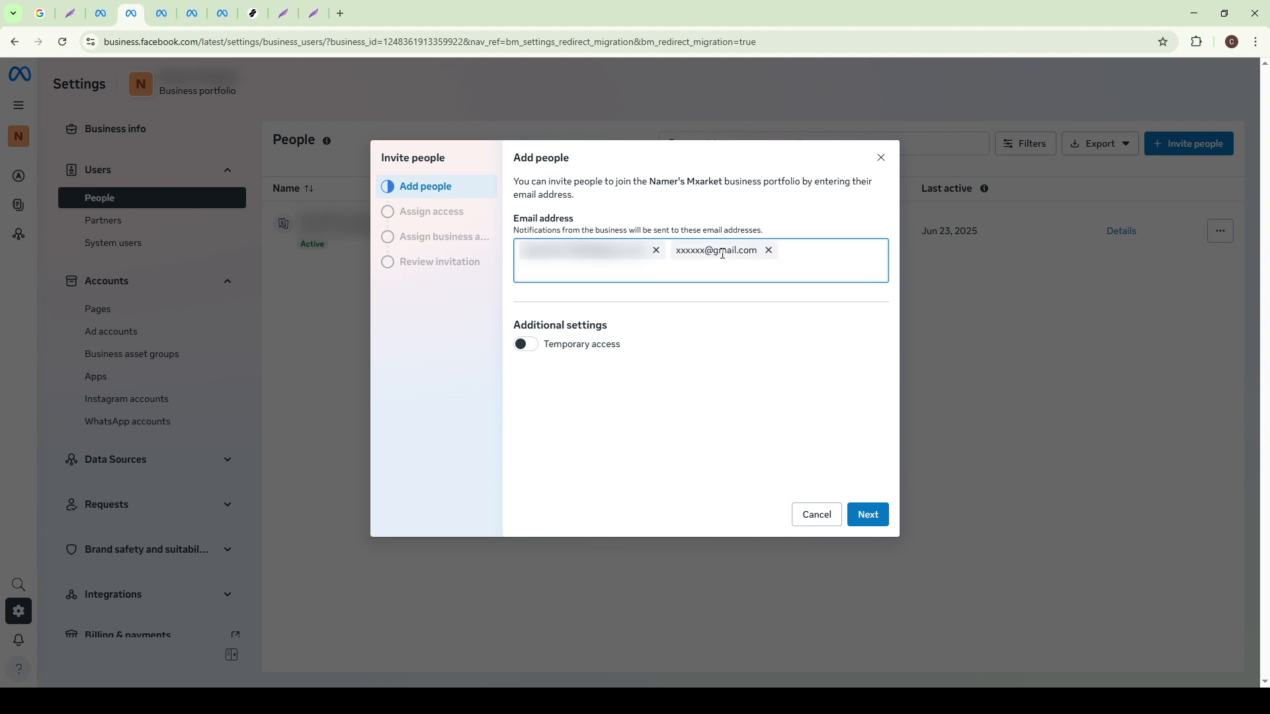
mouse_move(756, 318)
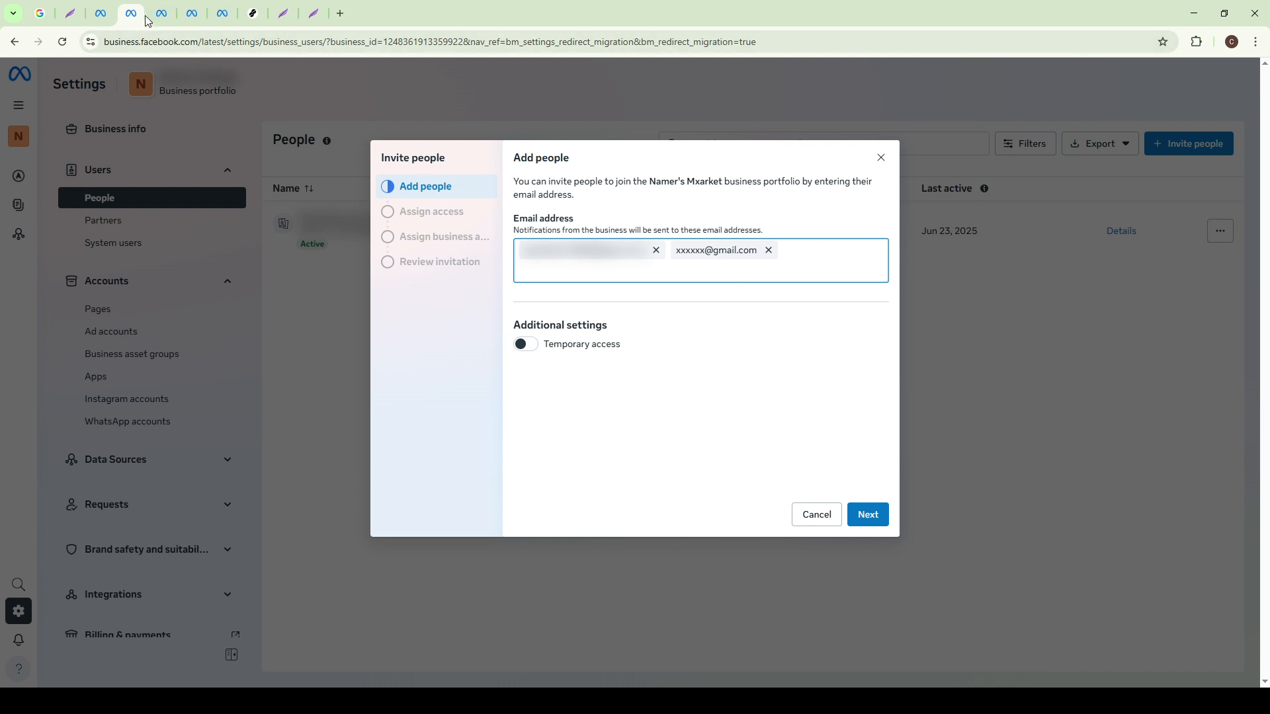
- Advance the invitation to the Assign access step with partial and full control options
click(867, 514)
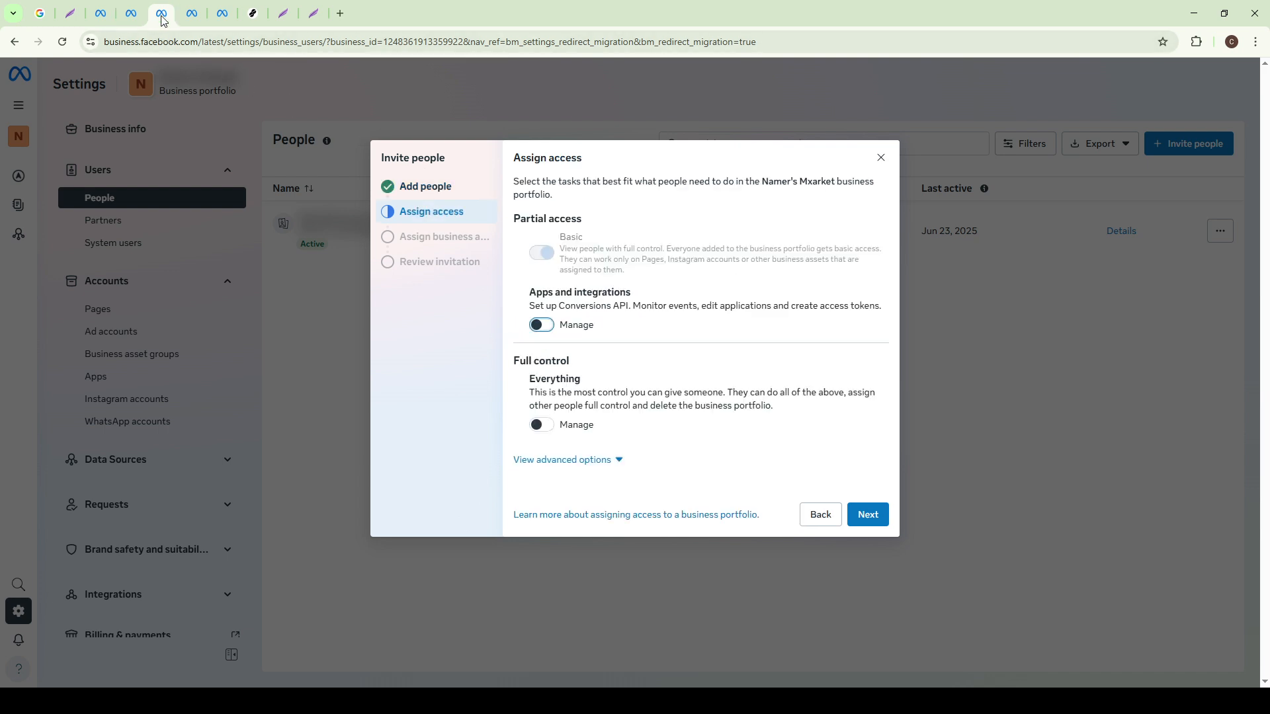
mouse_move(666, 352)
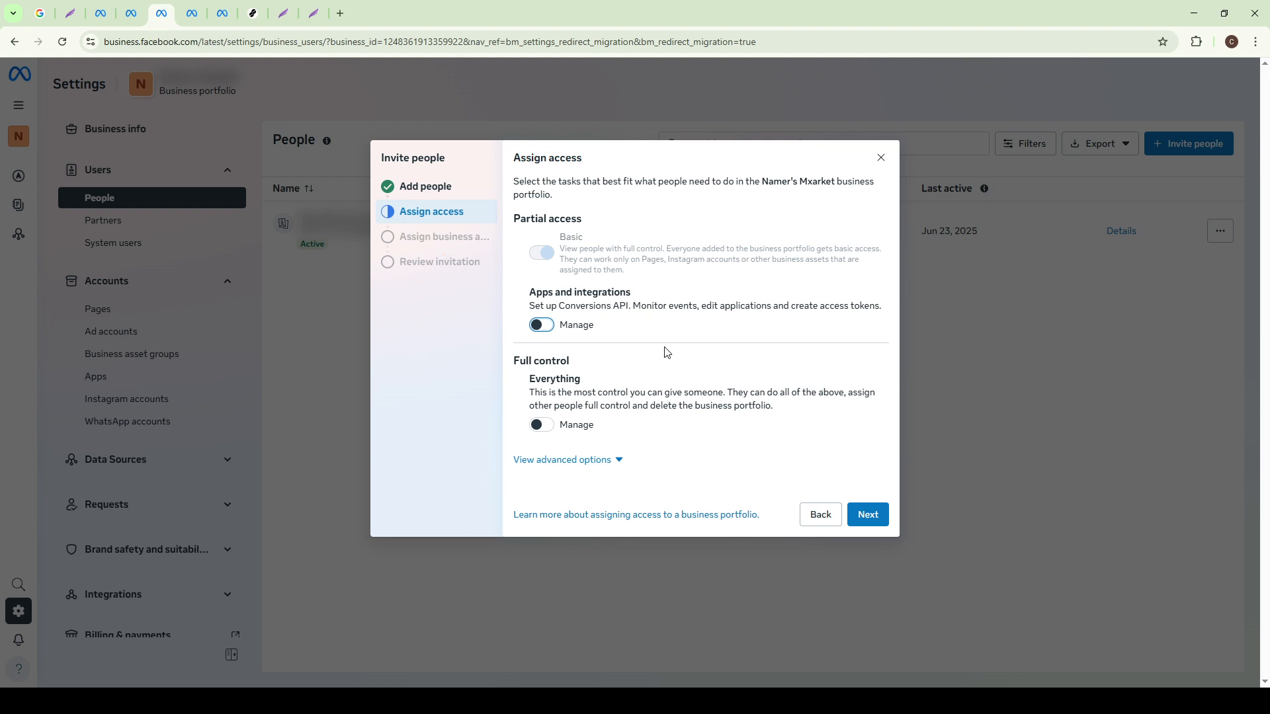
mouse_move(622, 391)
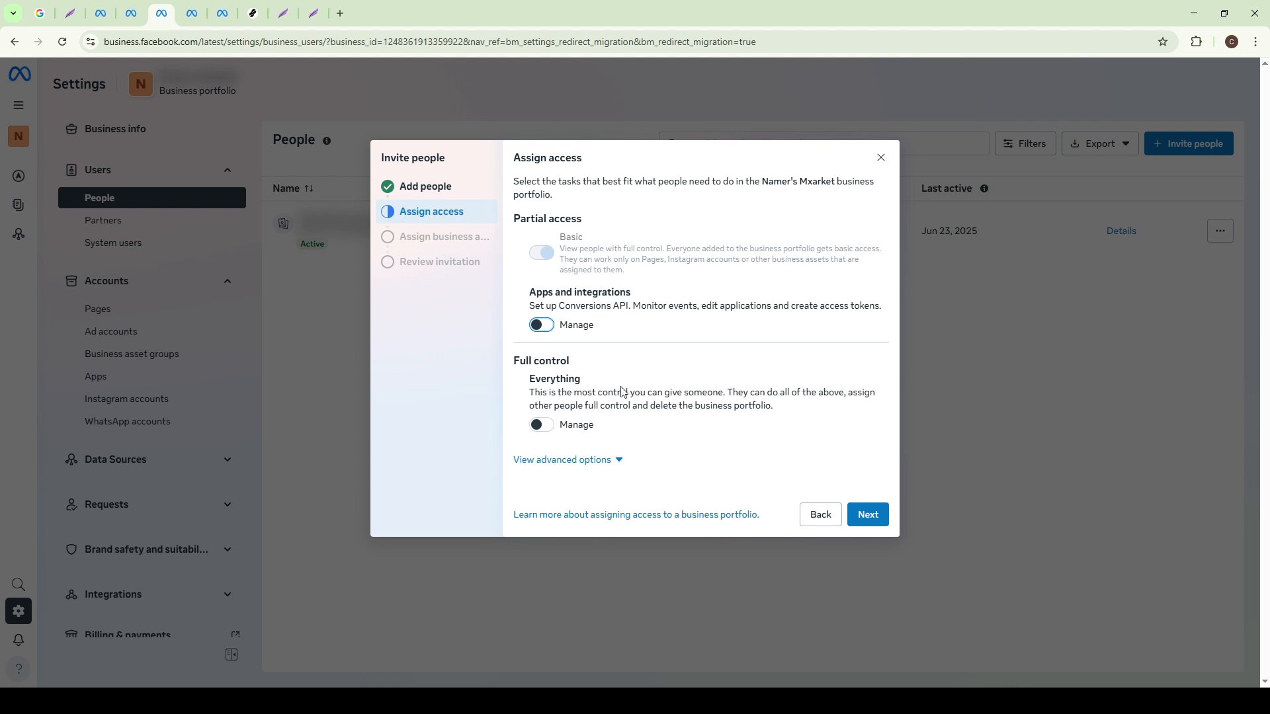
mouse_move(590, 406)
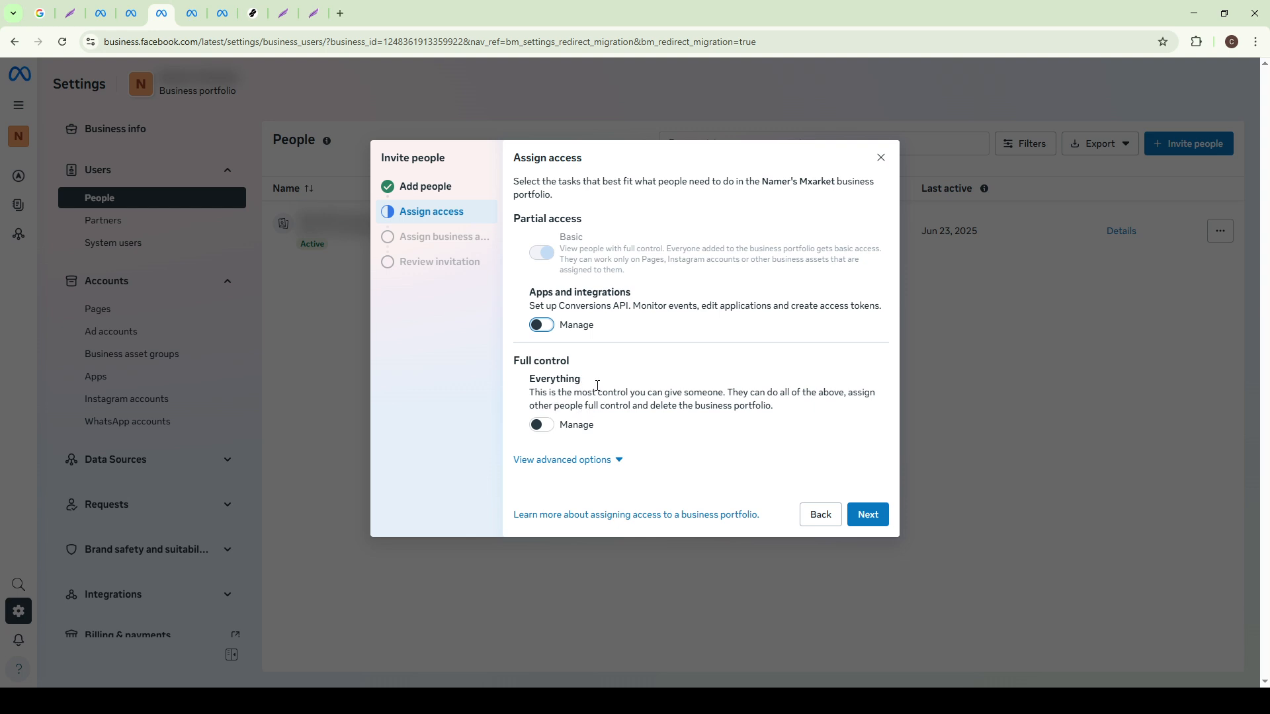
mouse_move(583, 396)
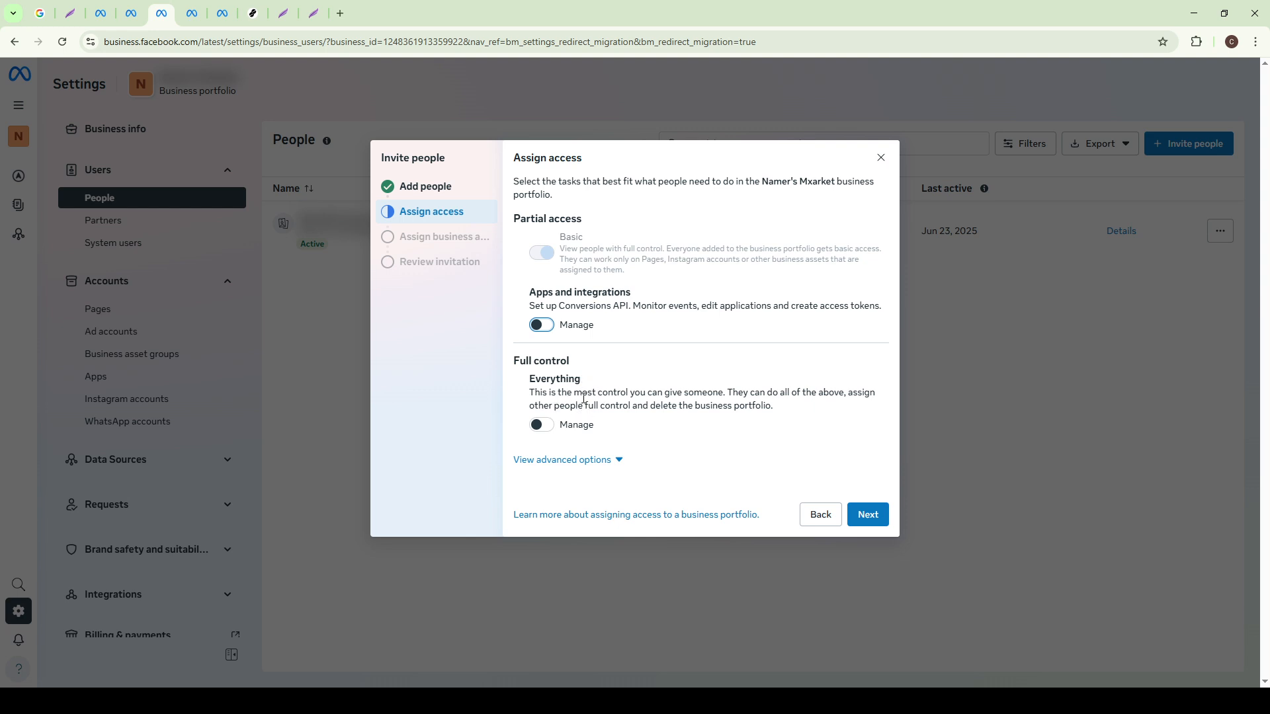
mouse_move(548, 356)
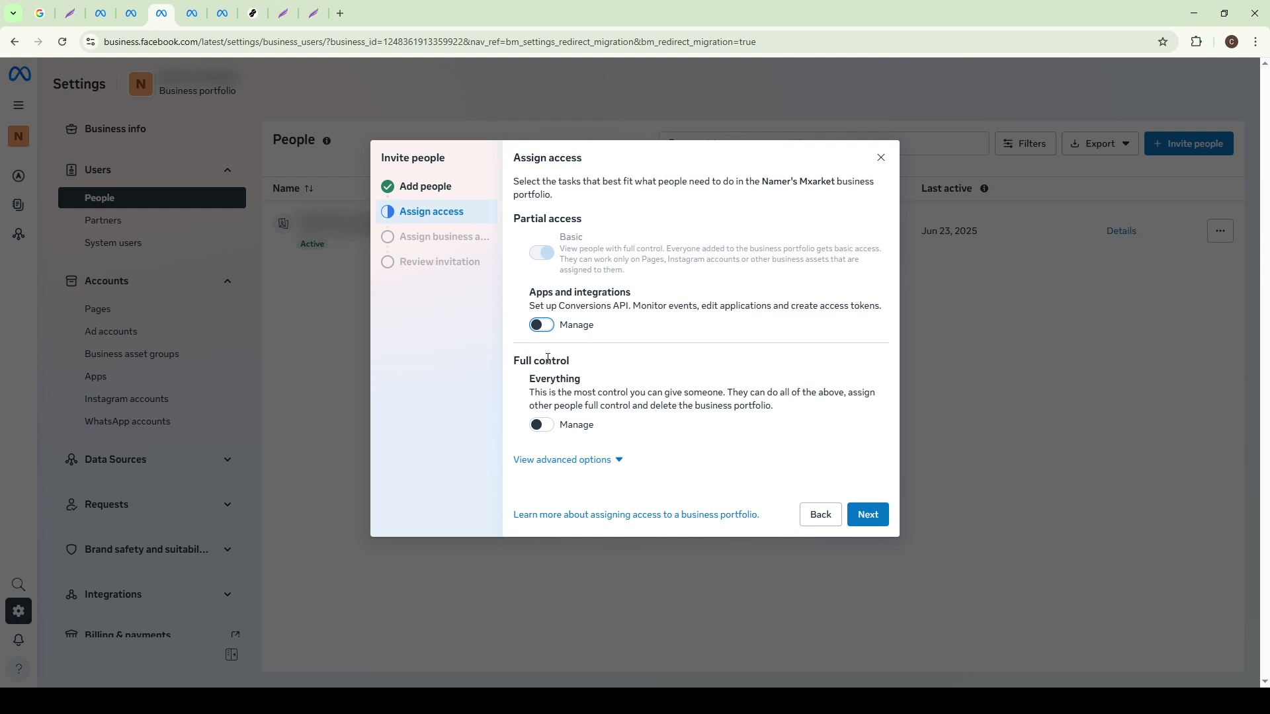
mouse_move(475, 389)
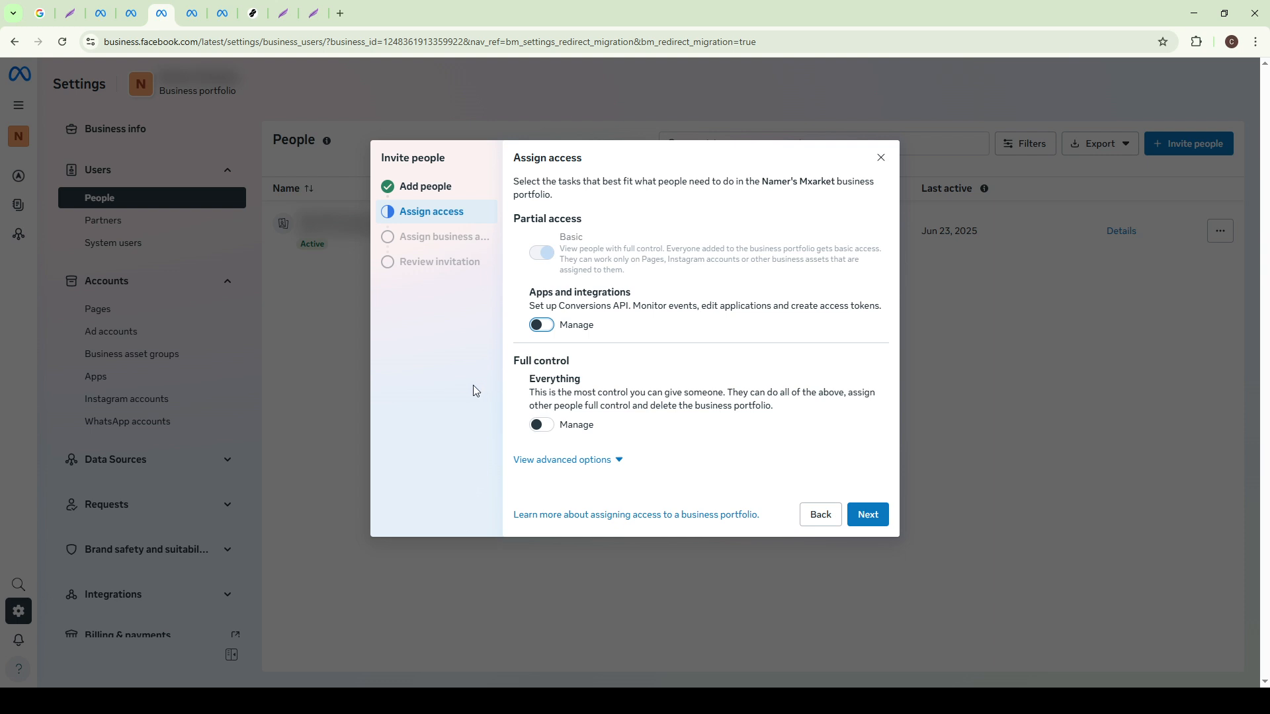
mouse_move(209, 68)
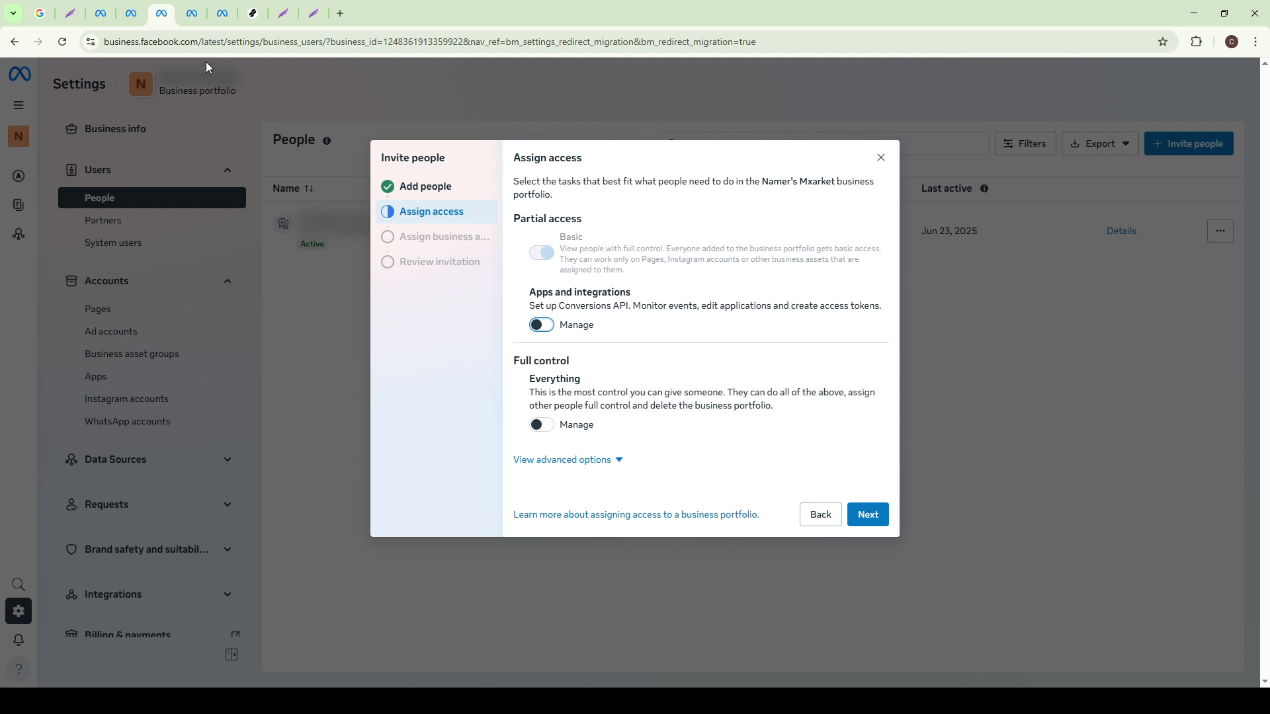
- Continue to the Assign business assets step, keeping basic access and no assets
click(867, 515)
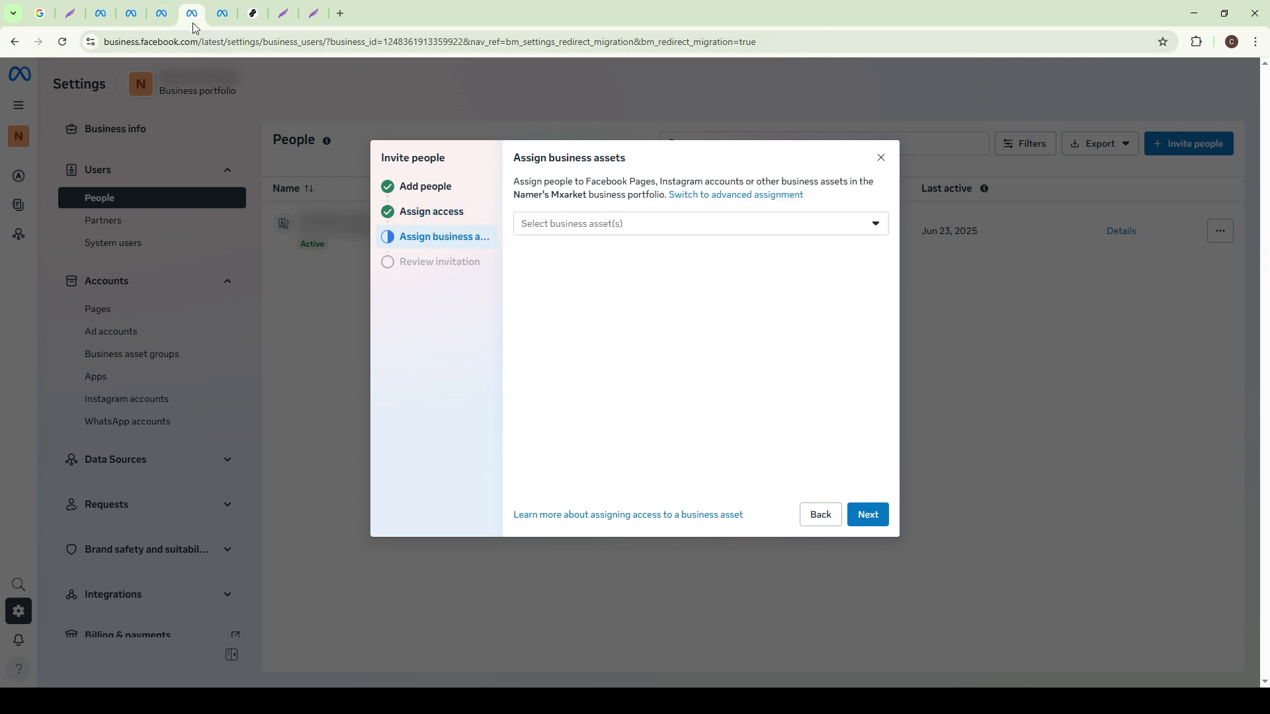
mouse_move(633, 255)
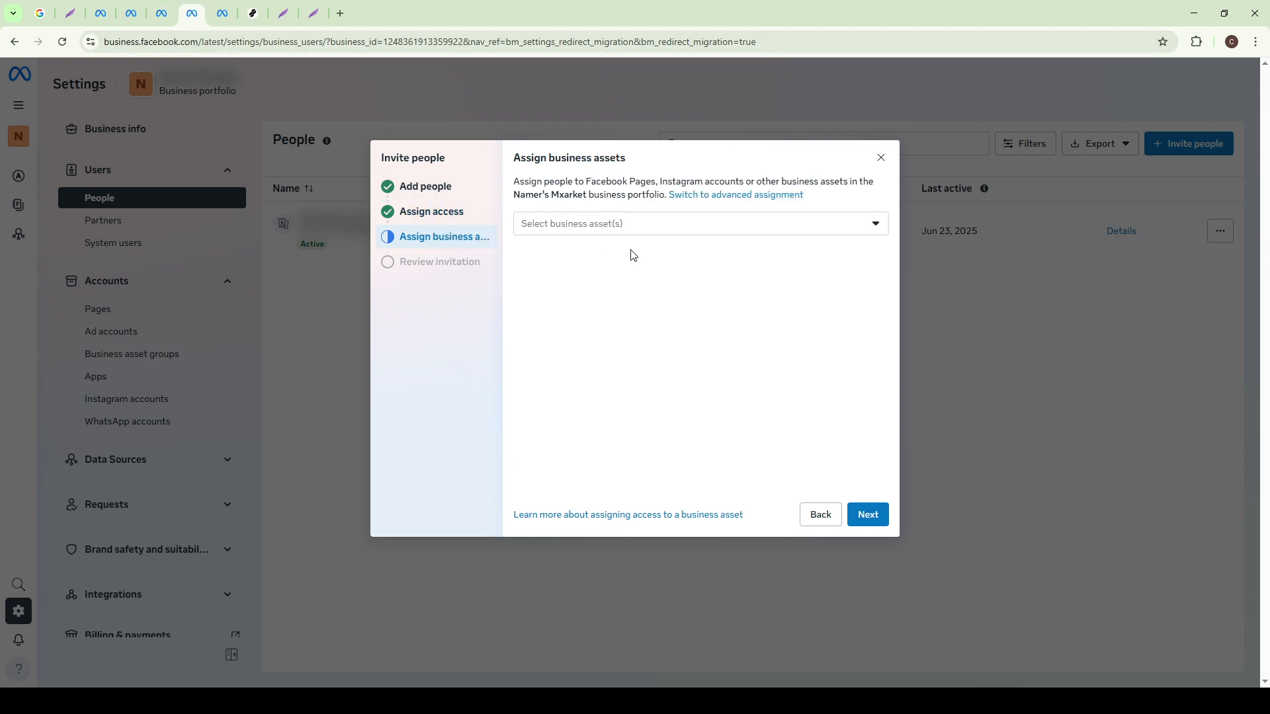
mouse_move(766, 224)
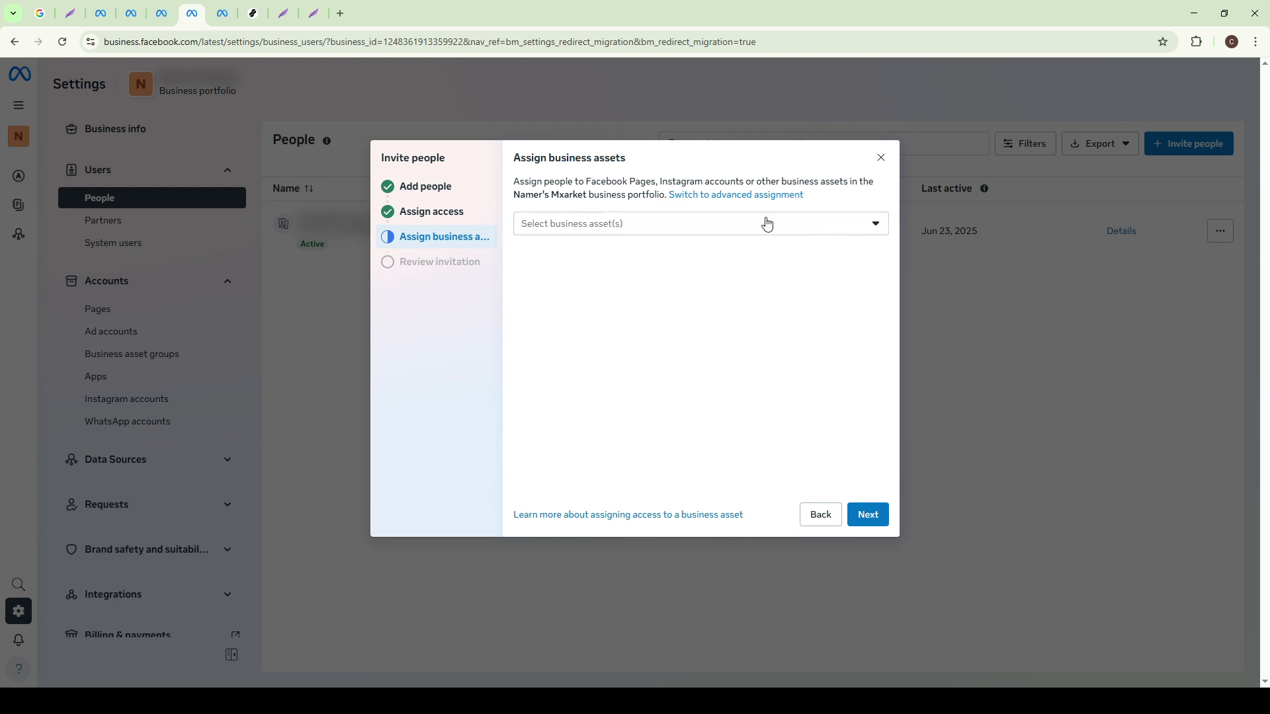
mouse_move(700, 240)
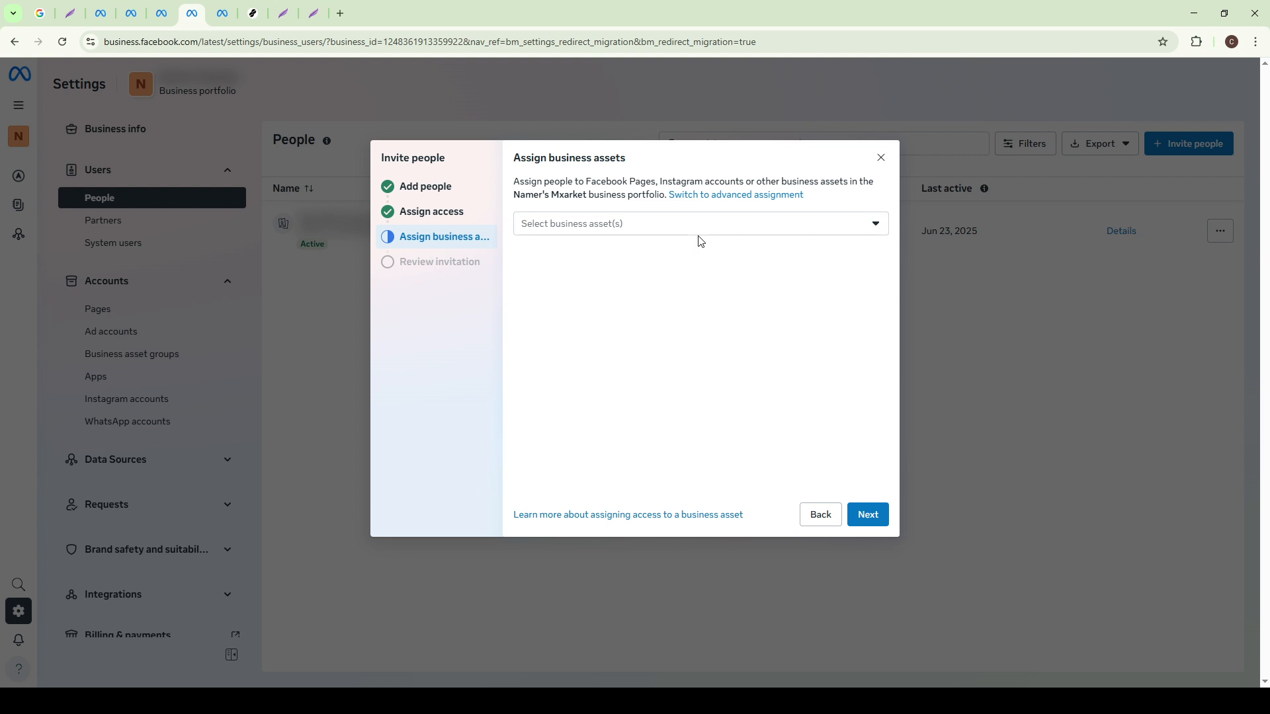
mouse_move(859, 225)
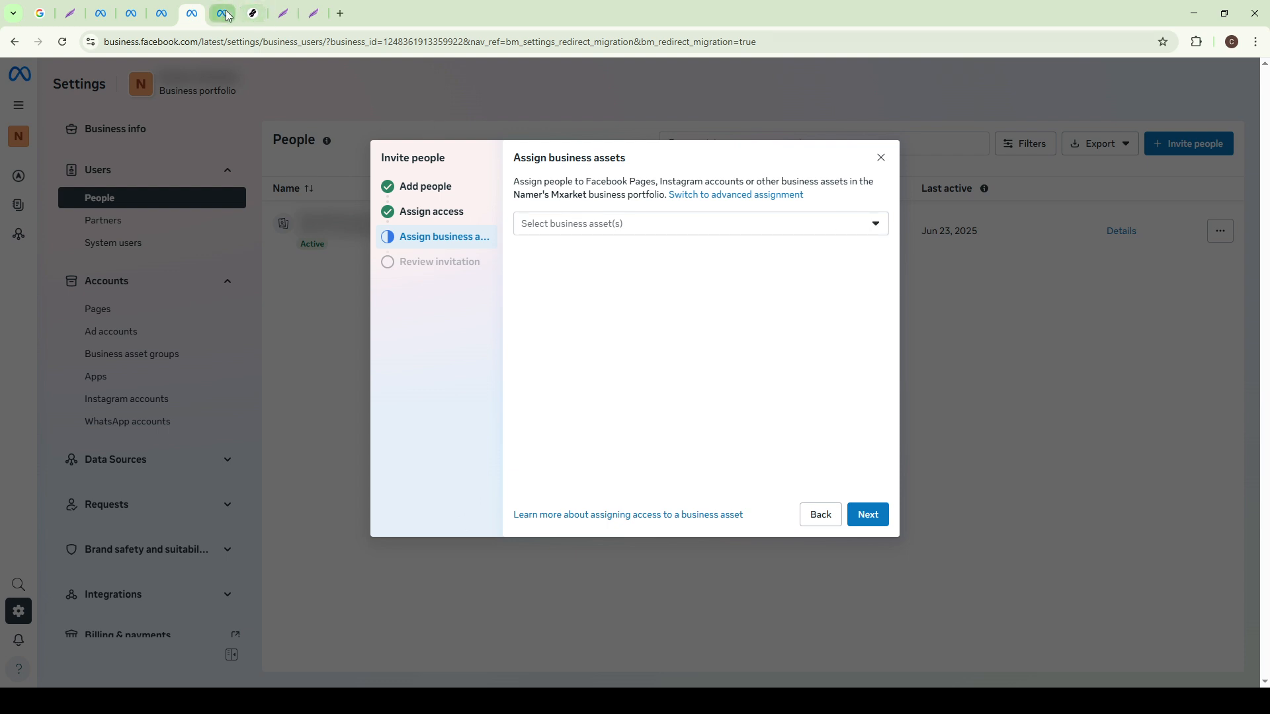
- Proceed to Review invitation, summarising basic partial access and no assigned assets
click(867, 515)
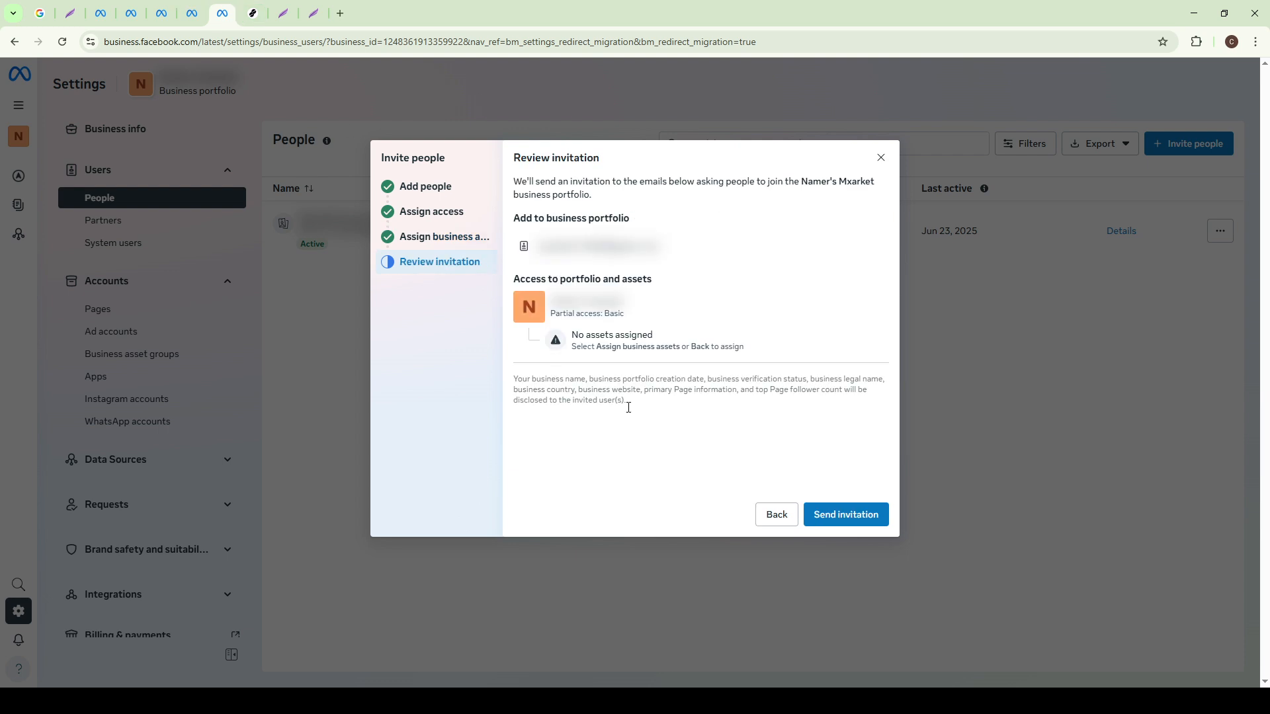
mouse_move(658, 342)
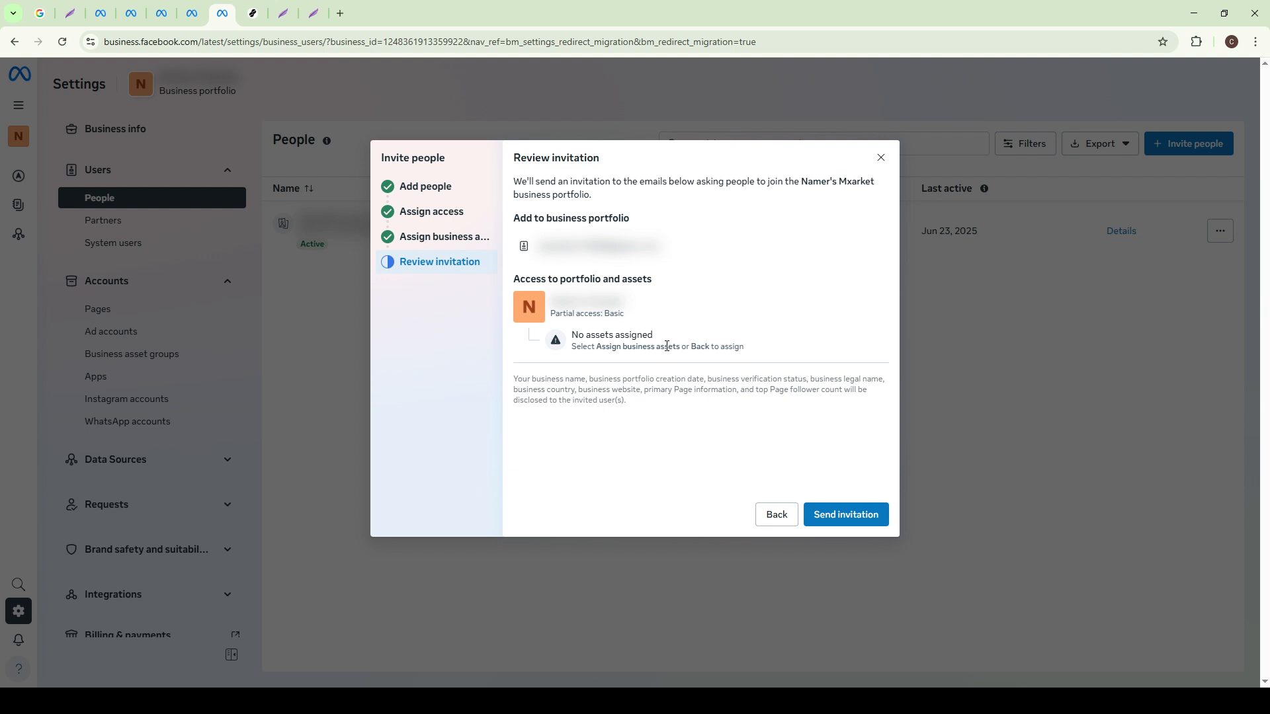
mouse_move(679, 348)
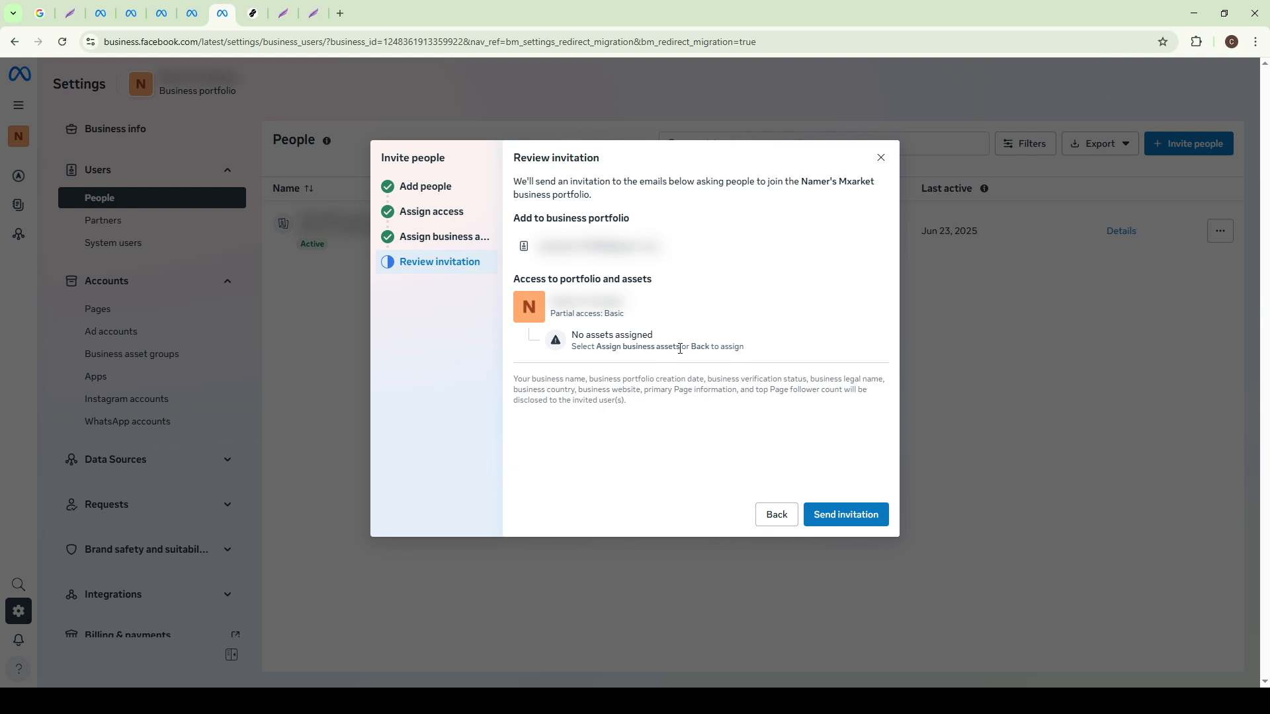
mouse_move(828, 460)
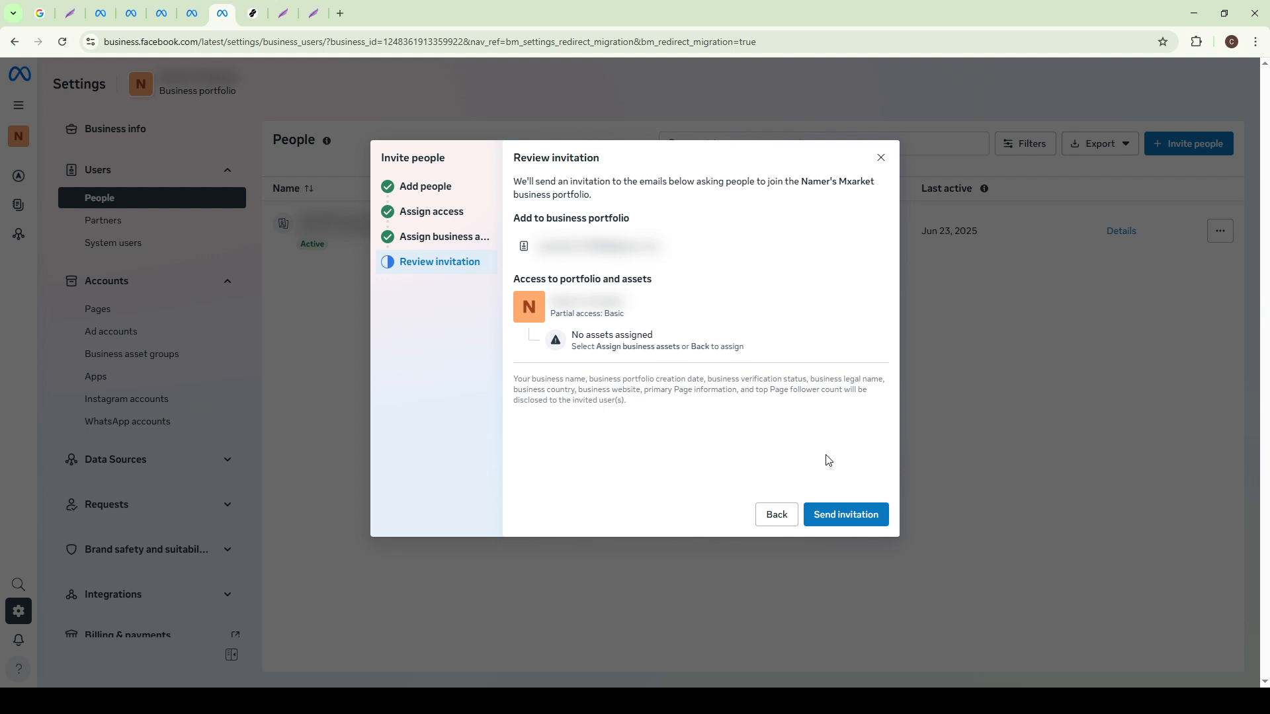
mouse_move(864, 481)
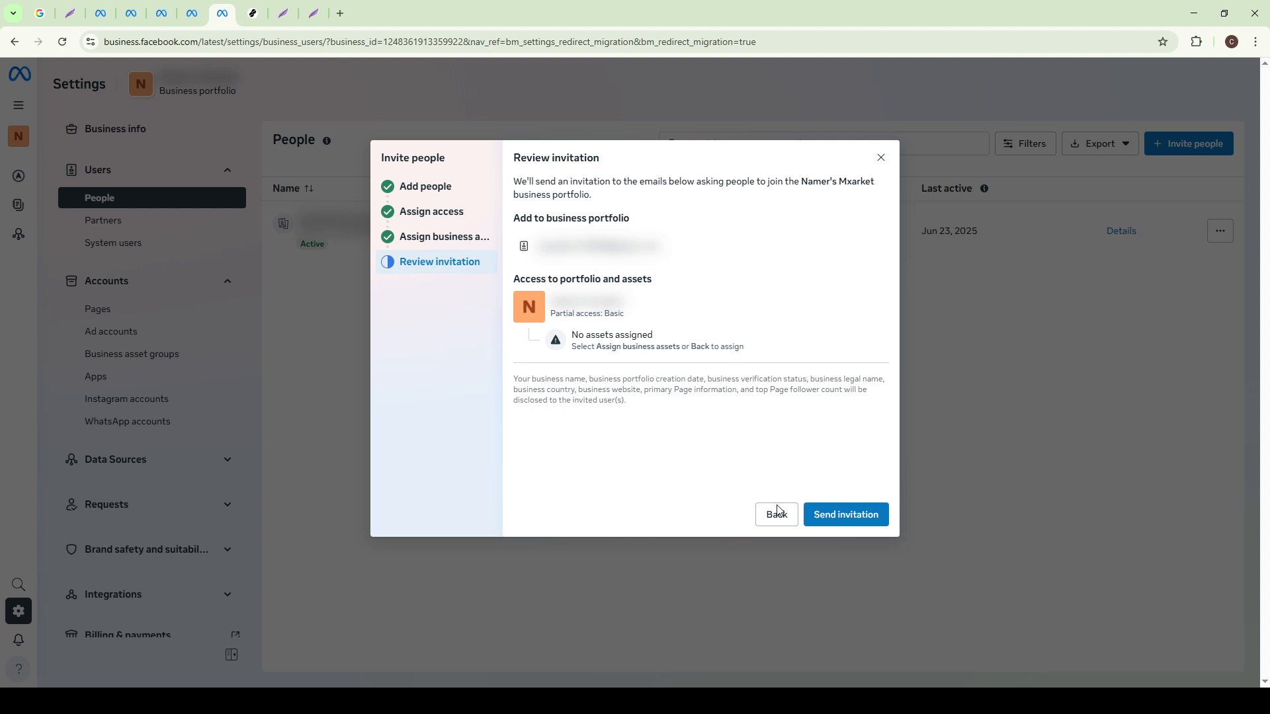
mouse_move(906, 527)
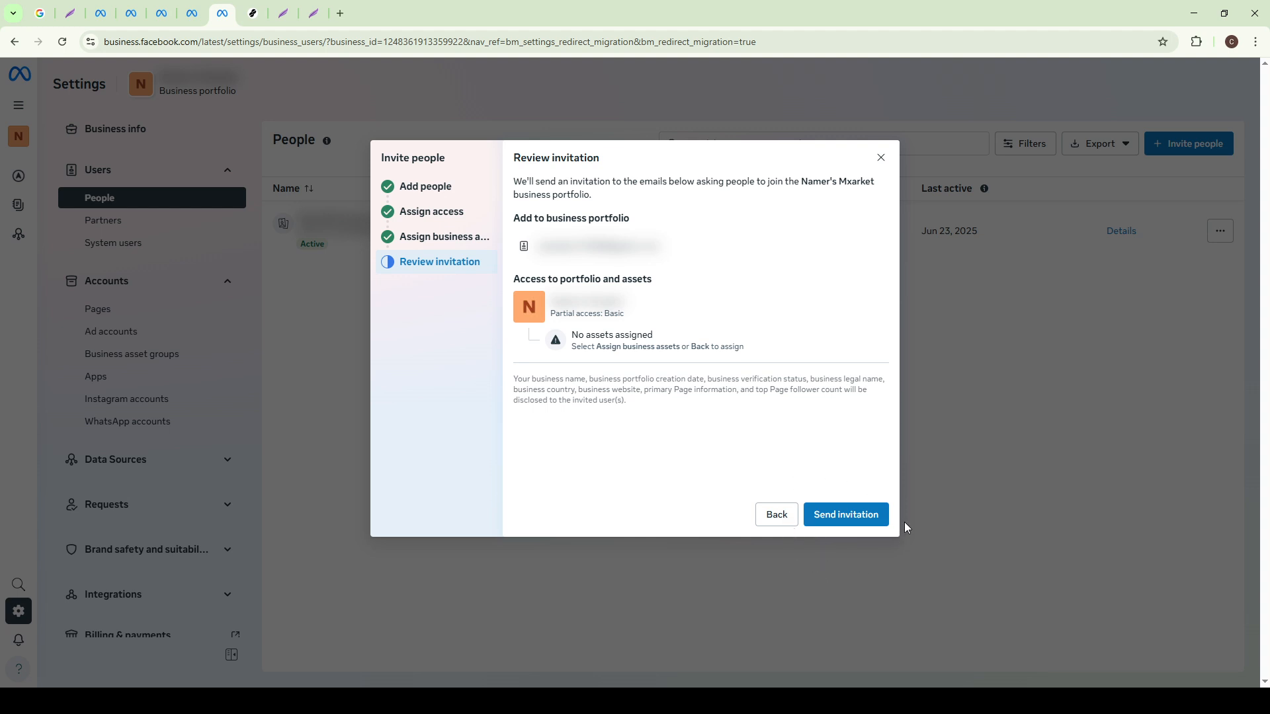
mouse_move(776, 526)
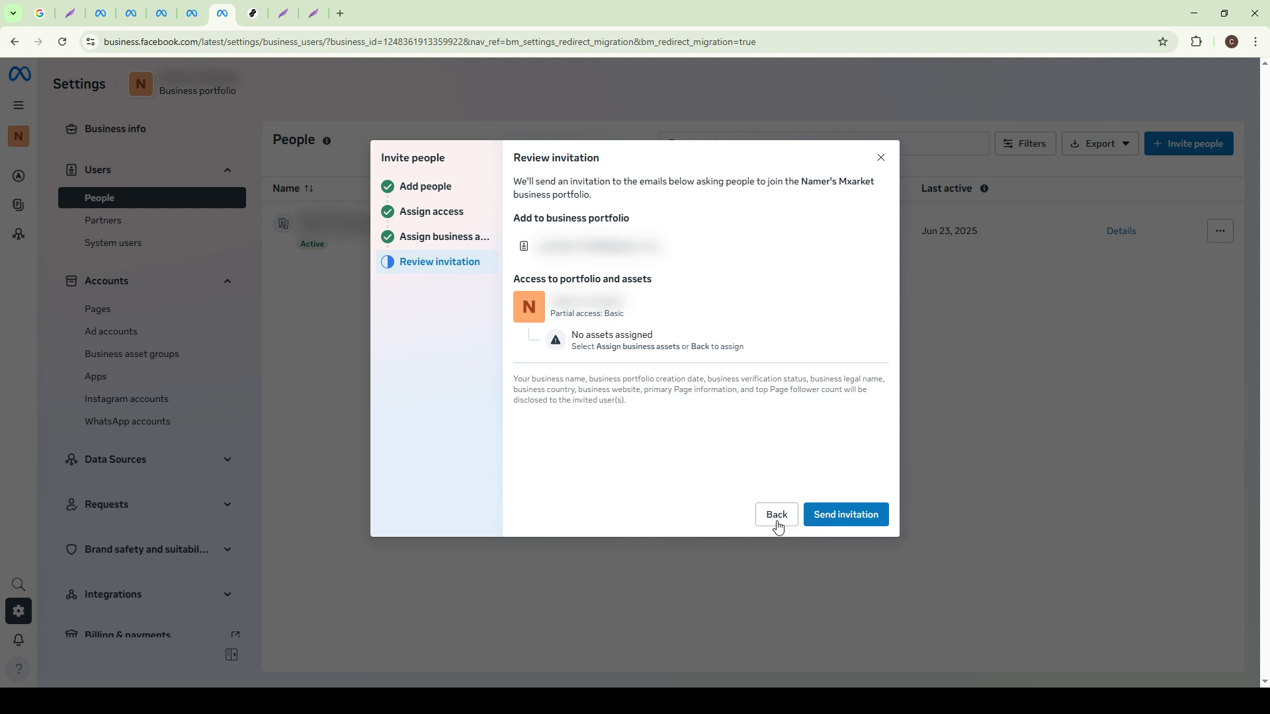
mouse_move(854, 545)
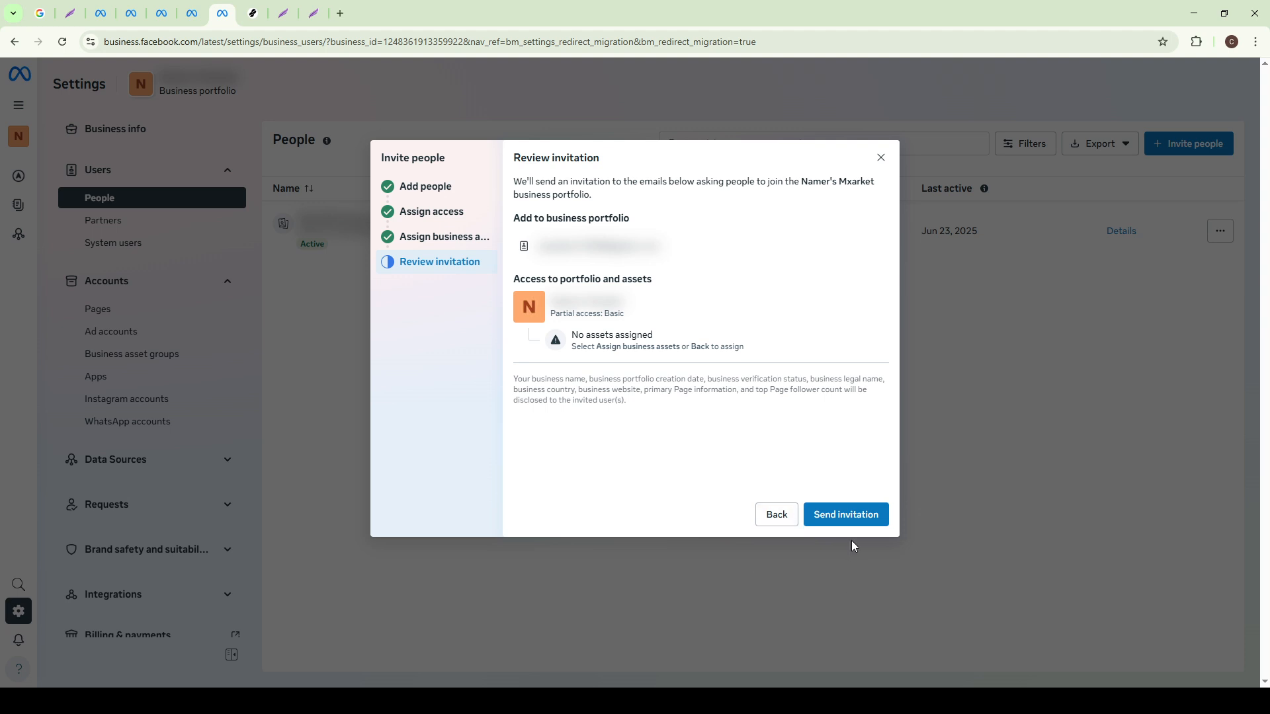
mouse_move(726, 480)
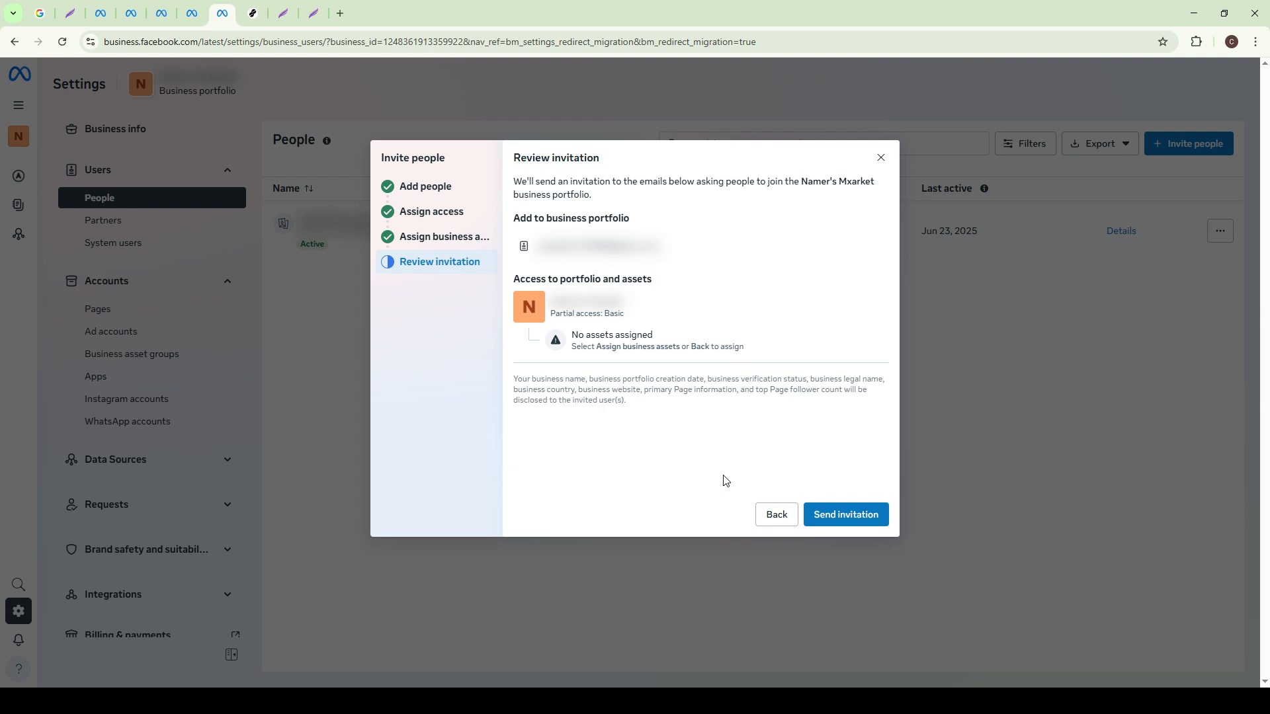
mouse_move(736, 524)
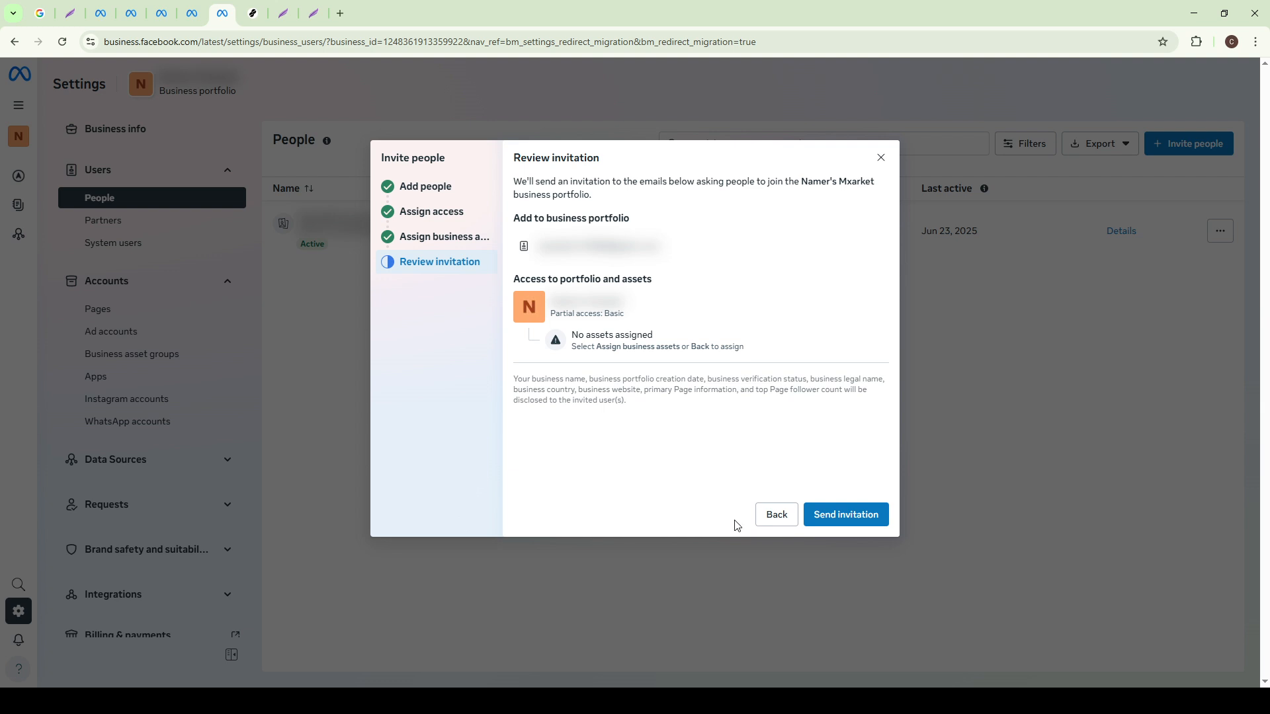
mouse_move(740, 493)
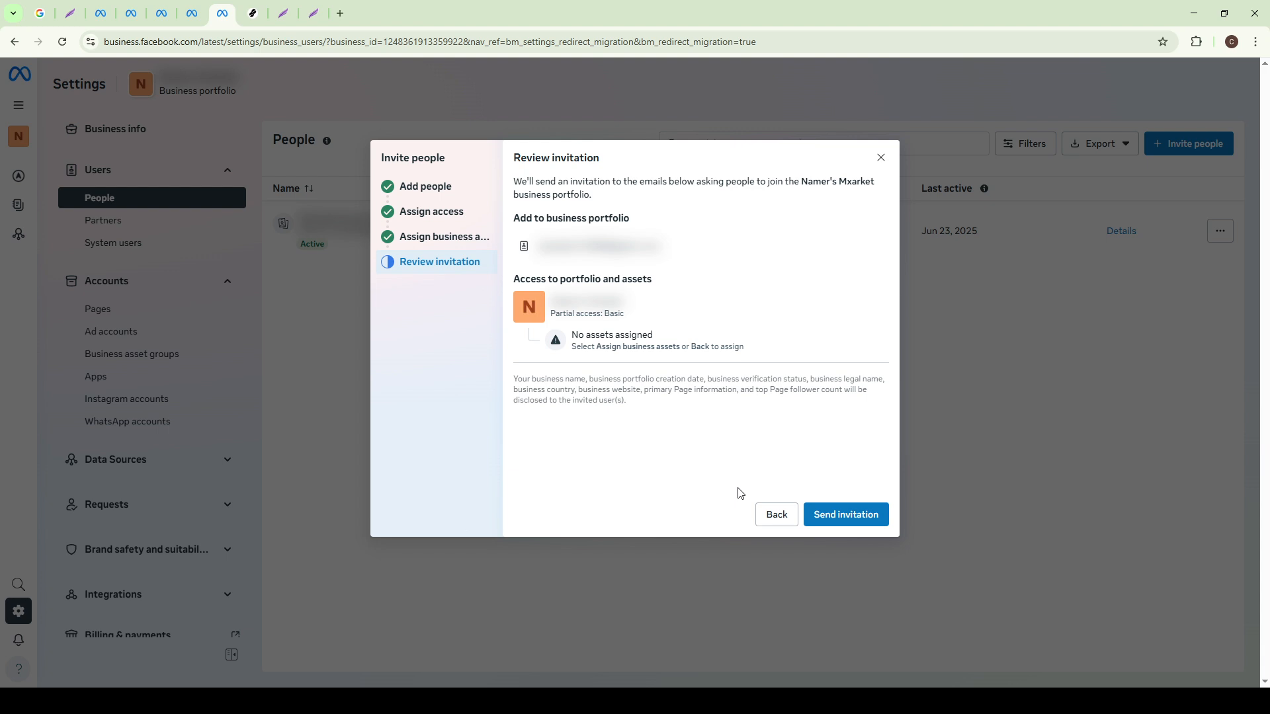